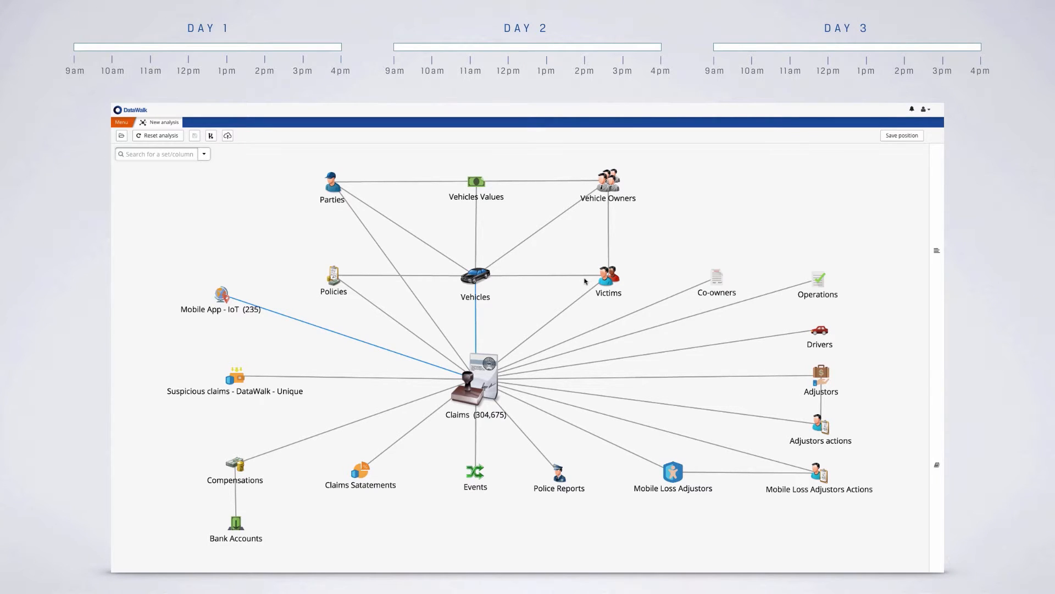
{"action": "mouse_move", "coordinate": [668, 260]}
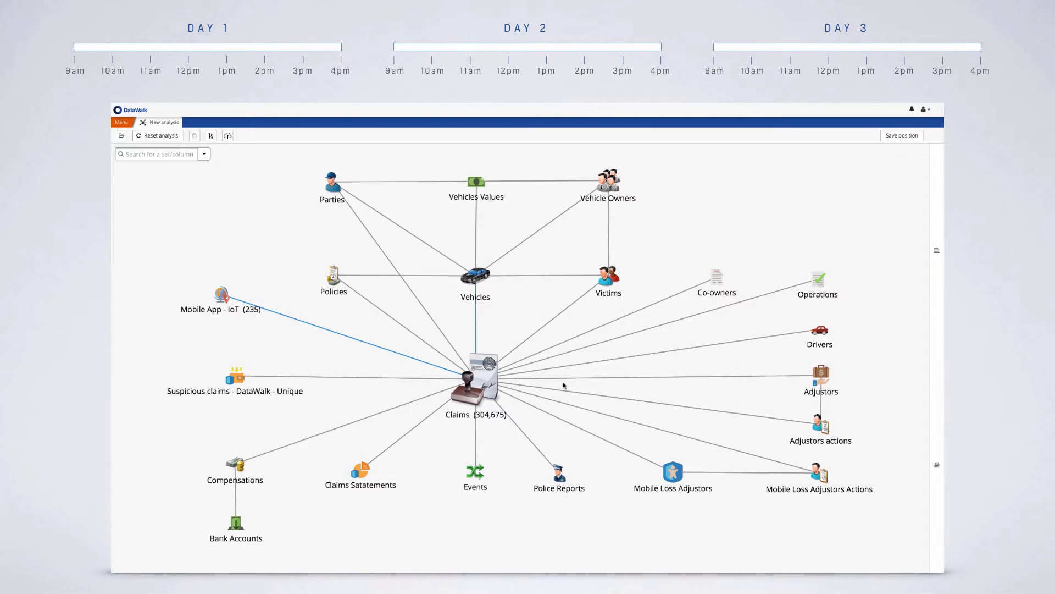
Step: Calculate linked record counts for Vehicle Owners, Victims, Policies and Vehicles from the Claims set
{"action": "left_click", "coordinate": [475, 380]}
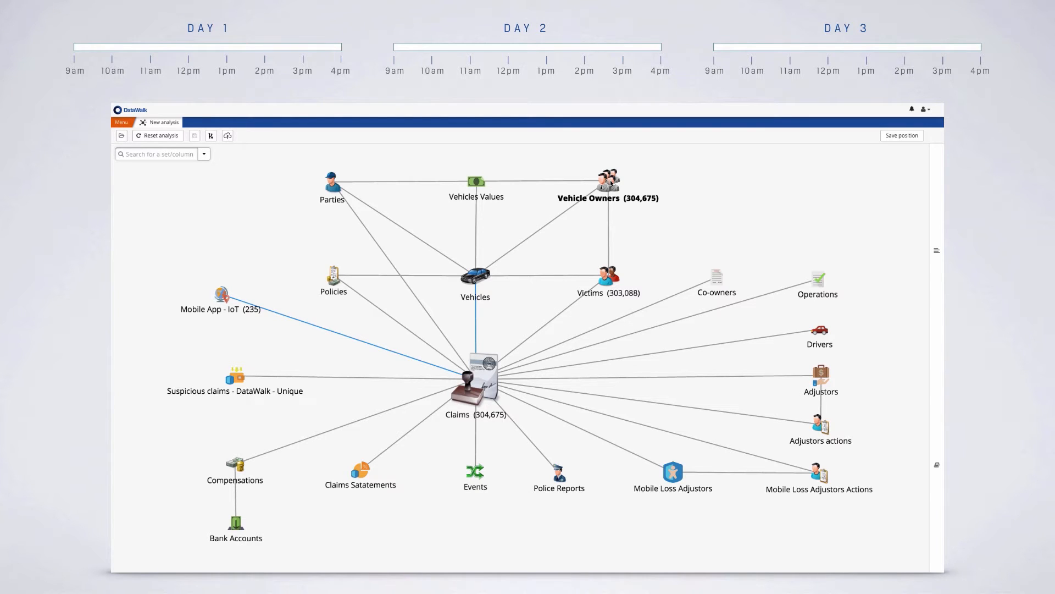
{"action": "mouse_move", "coordinate": [558, 311]}
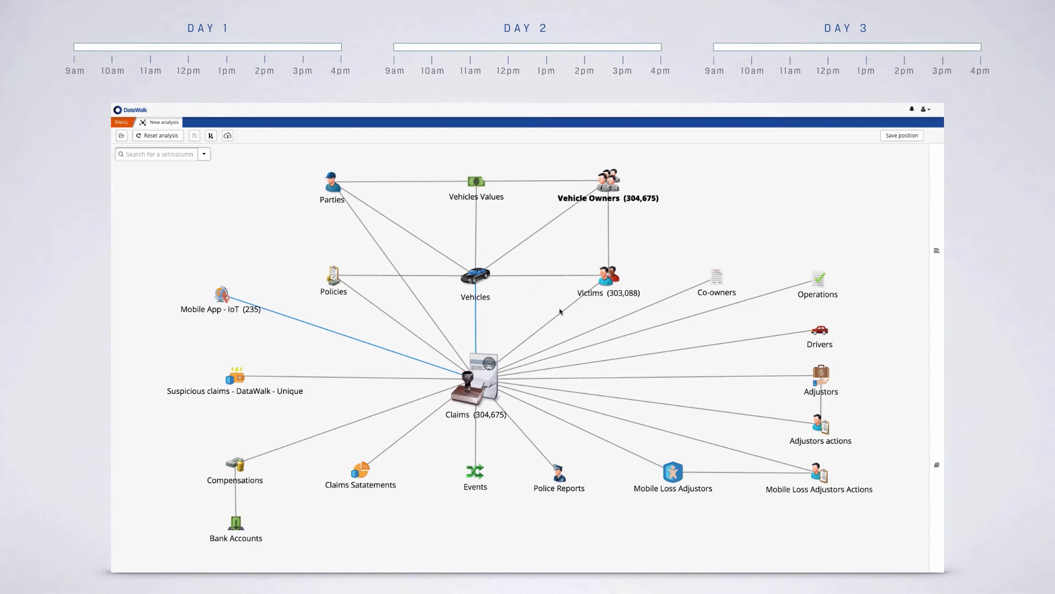
{"action": "mouse_move", "coordinate": [450, 368]}
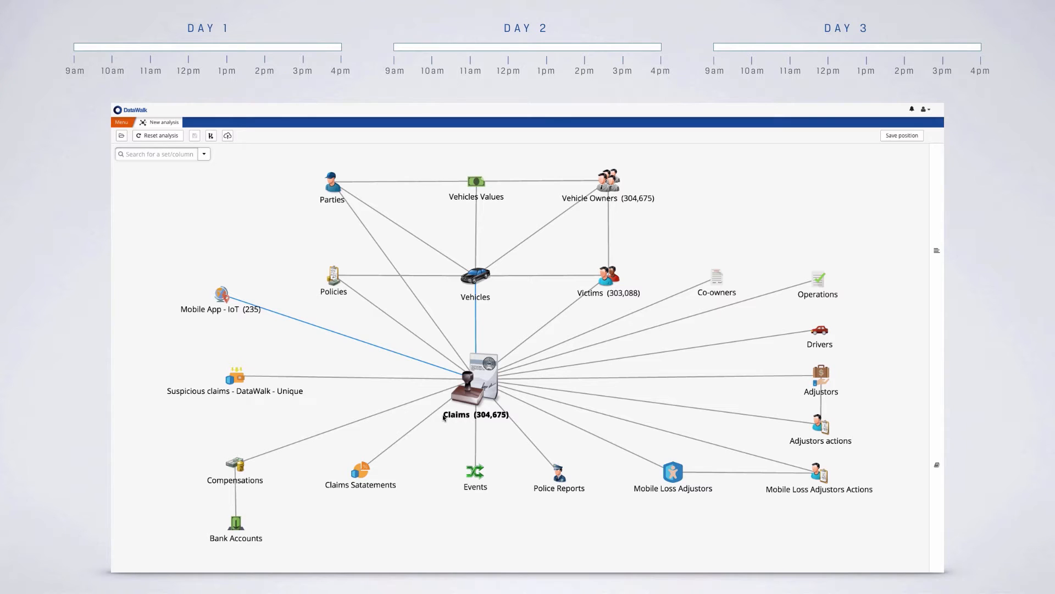
{"action": "mouse_move", "coordinate": [439, 423]}
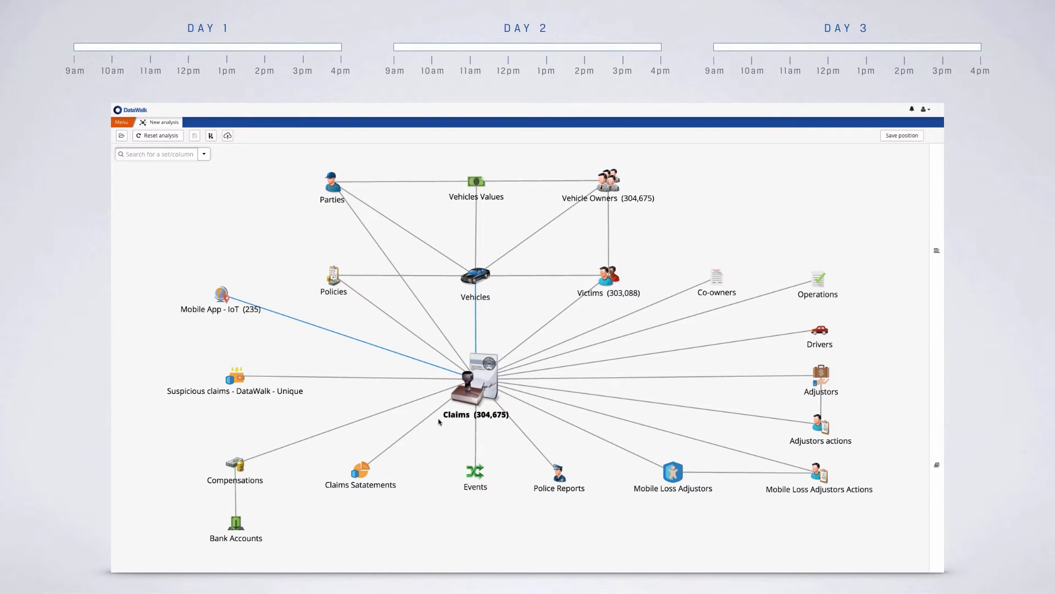
{"action": "left_click", "coordinate": [334, 279]}
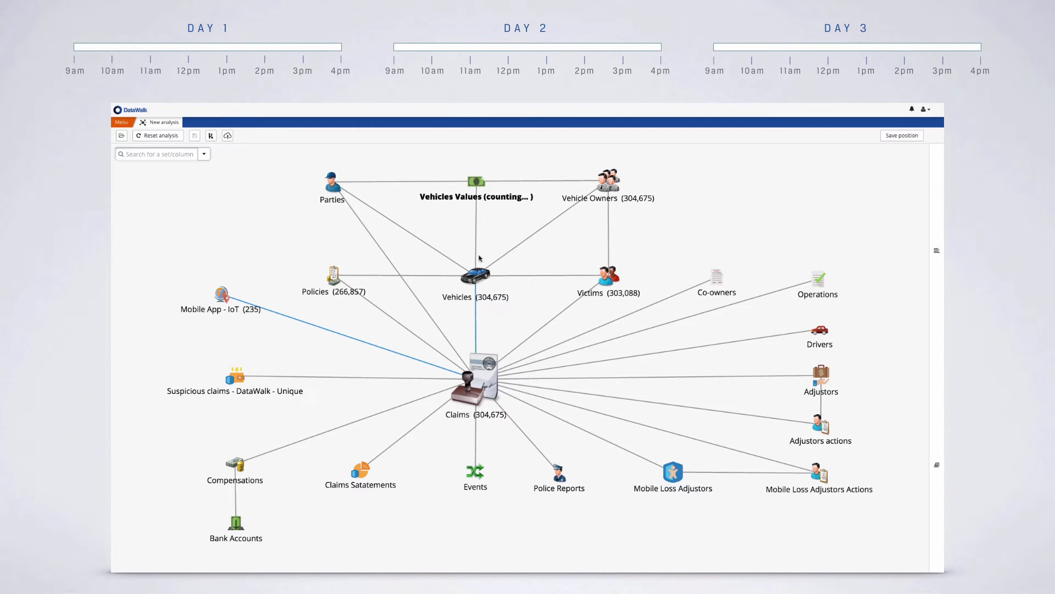
Step: Open the Connections dialog for the edge between Claims and Mobile App - IoT
{"action": "right_click", "coordinate": [476, 374]}
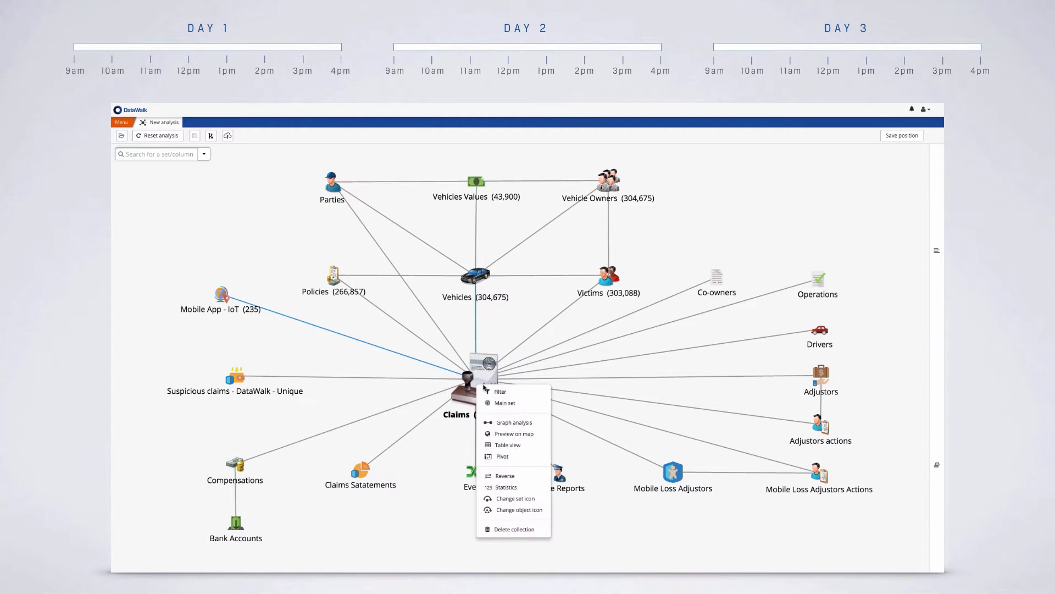
{"action": "left_click", "coordinate": [507, 444]}
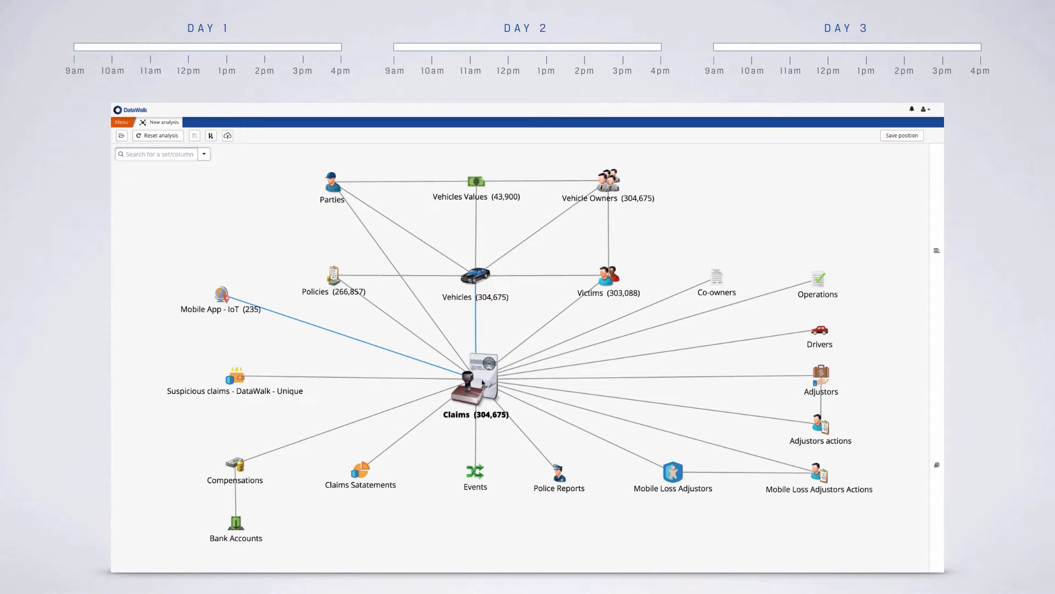
{"action": "left_click", "coordinate": [478, 384]}
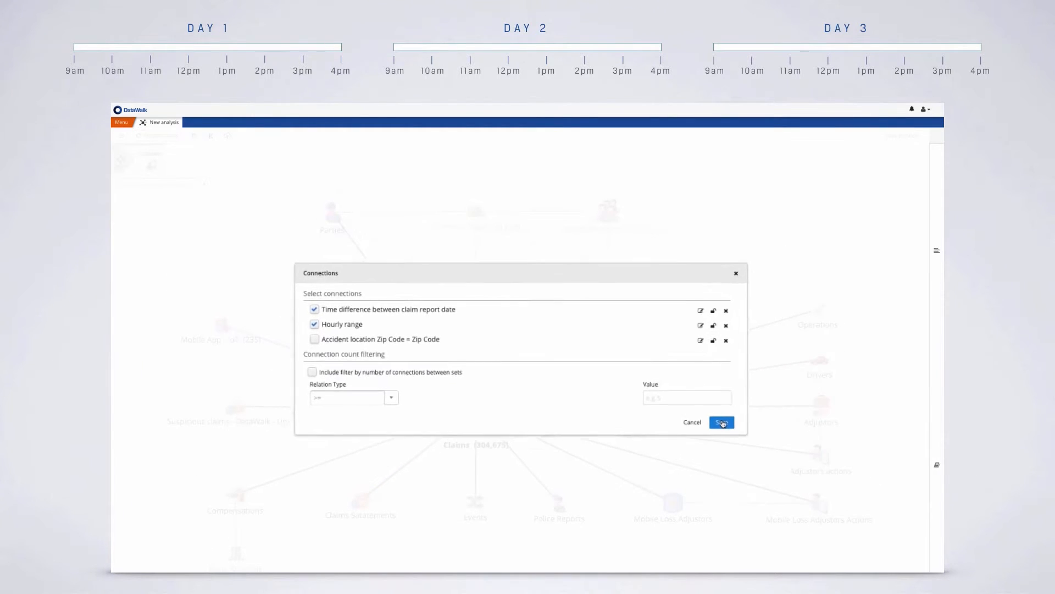
Step: Save the 'Time difference' and 'Hourly range' connections for the Claims–IoT link
{"action": "left_click", "coordinate": [720, 422]}
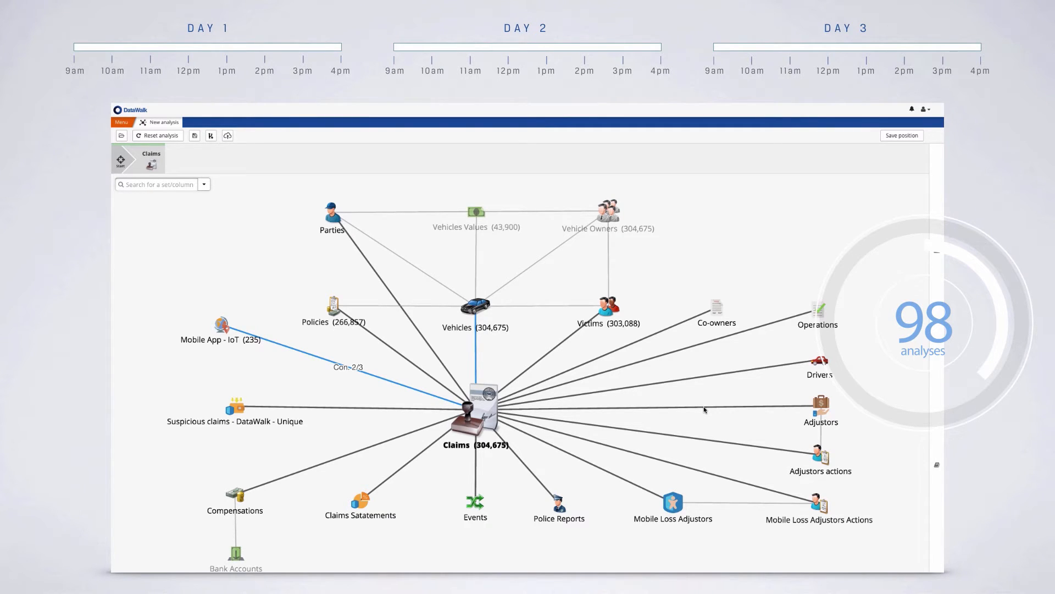
Step: Reset the analysis from the toolbar, clearing the graph area
{"action": "left_click", "coordinate": [158, 136]}
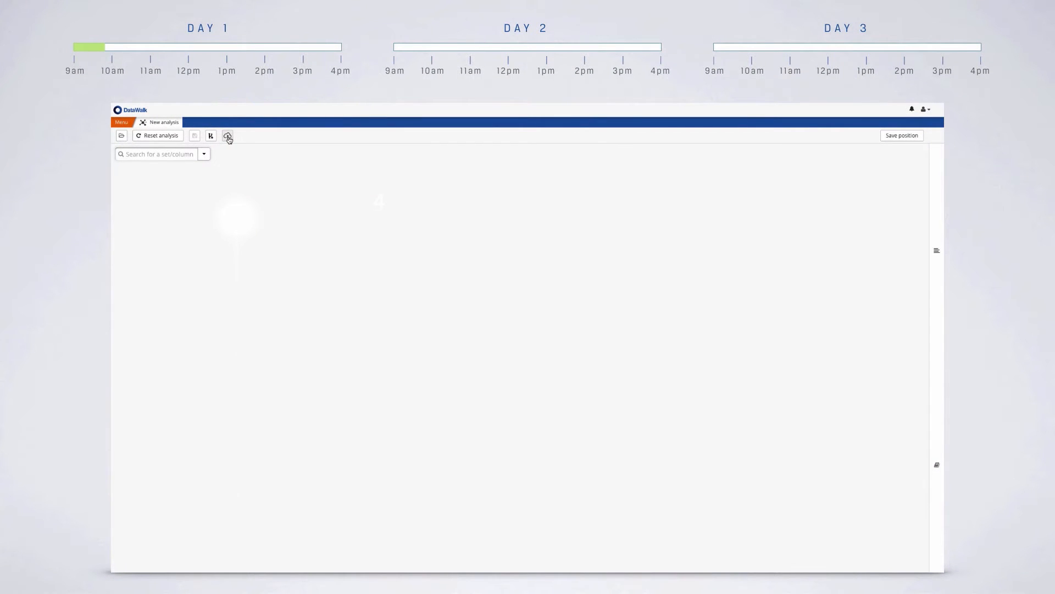
Step: Upload the Claims source .xlsx spreadsheet and save it as a new collection
{"action": "left_click", "coordinate": [228, 135]}
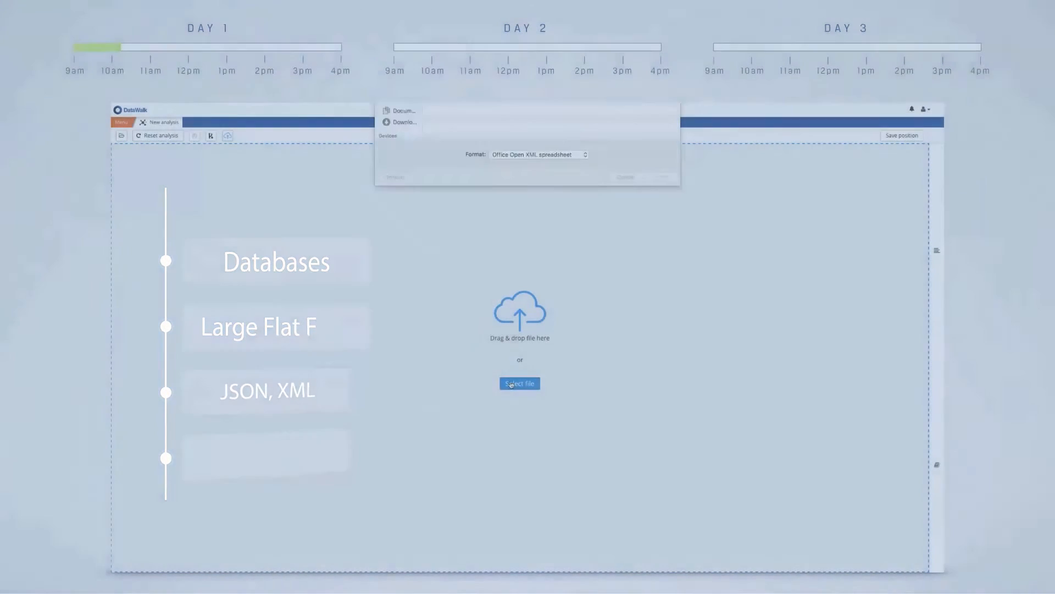
{"action": "left_click", "coordinate": [519, 383]}
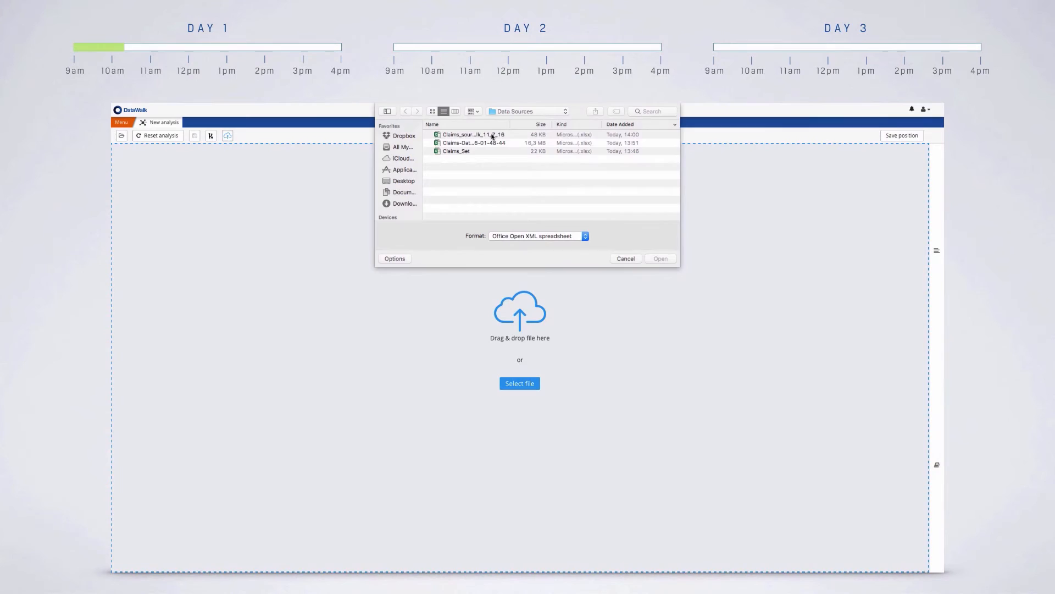
{"action": "left_click", "coordinate": [658, 258]}
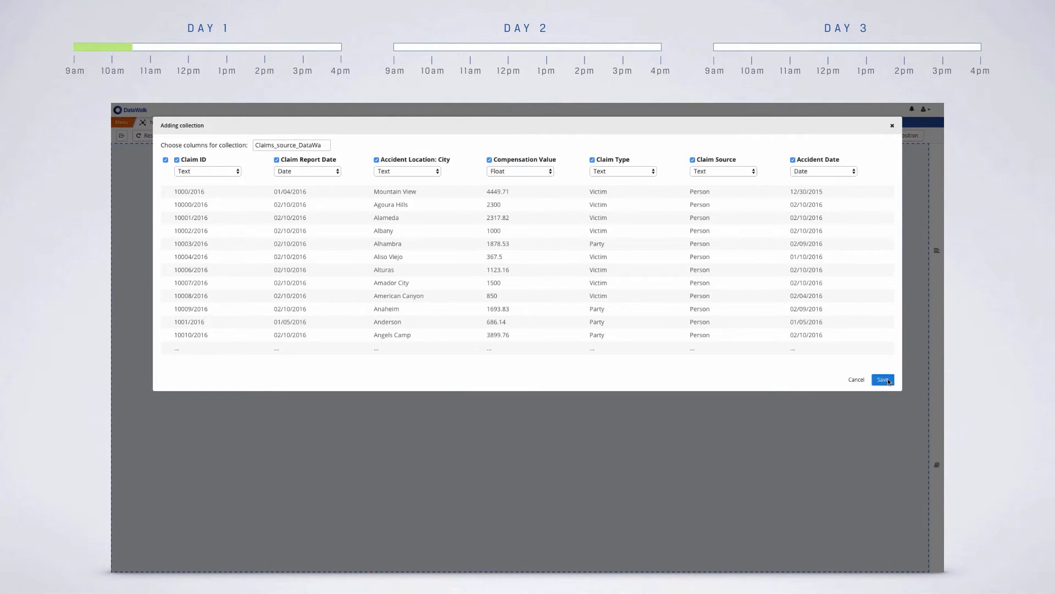
{"action": "left_click", "coordinate": [882, 379]}
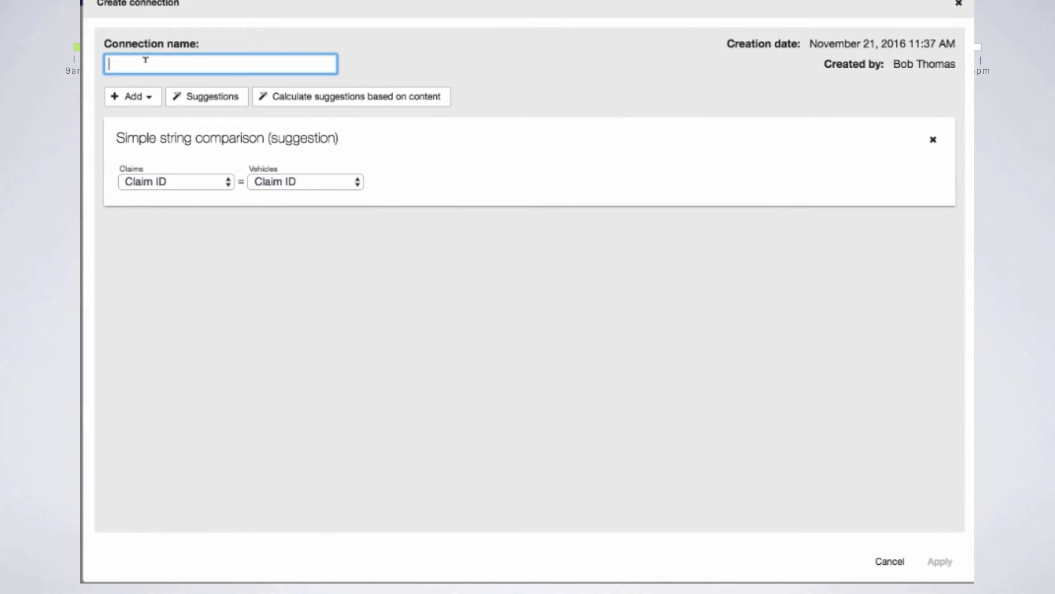
Step: Name the Claims–Vehicles connection 'Claim ID = Claim ID' and apply it
{"action": "type", "text": "Claim ID = Claim ID"}
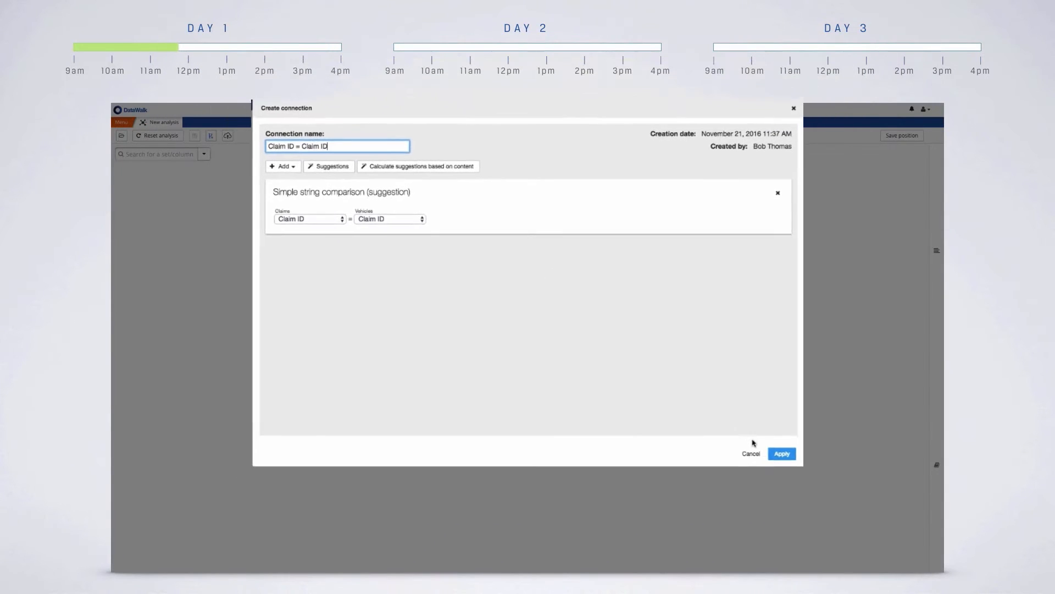
{"action": "left_click", "coordinate": [780, 453]}
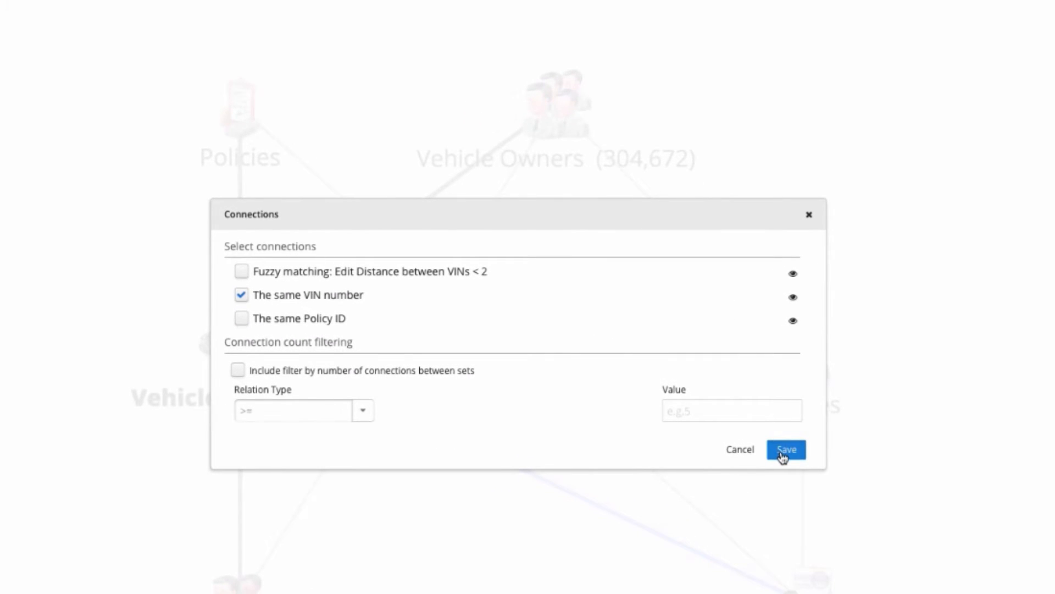
Step: Link Vehicles to Vehicle Owners by same VIN plus fuzzy VIN matching (edit distance < 2)
{"action": "left_click", "coordinate": [785, 449]}
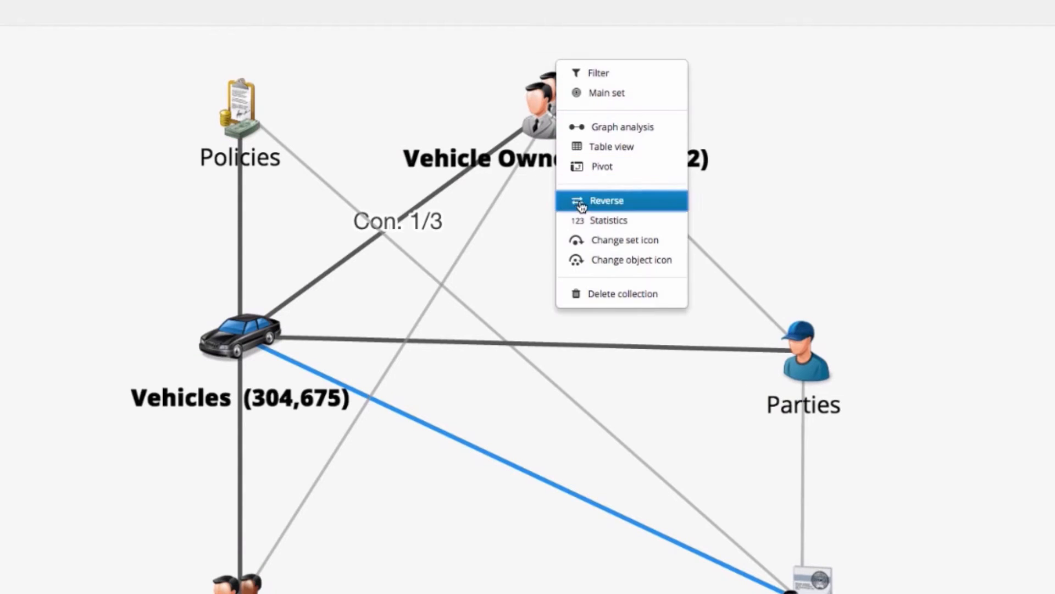
{"action": "left_click", "coordinate": [606, 201]}
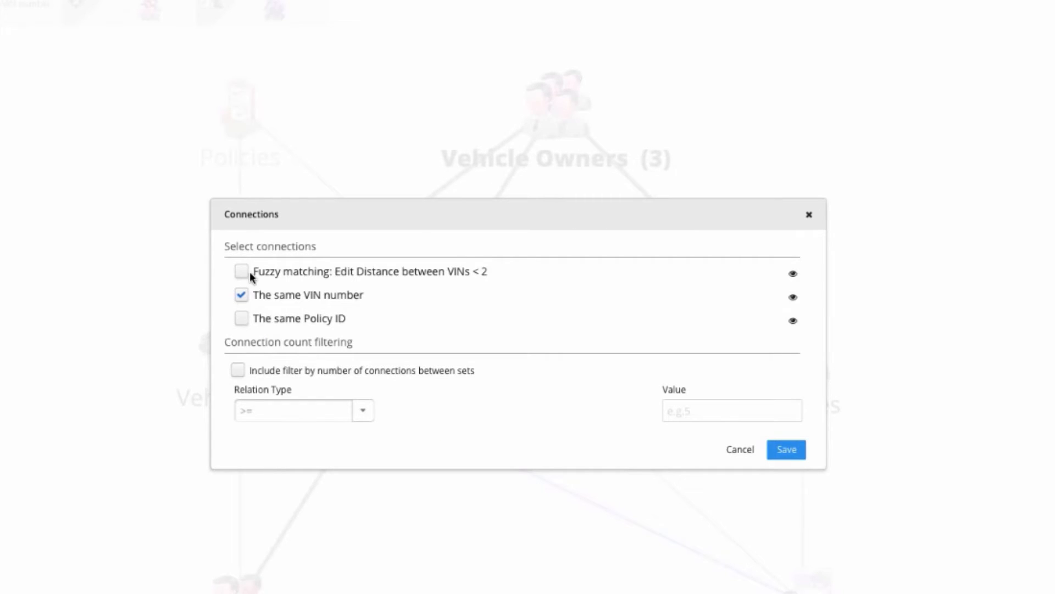
{"action": "left_click", "coordinate": [241, 270]}
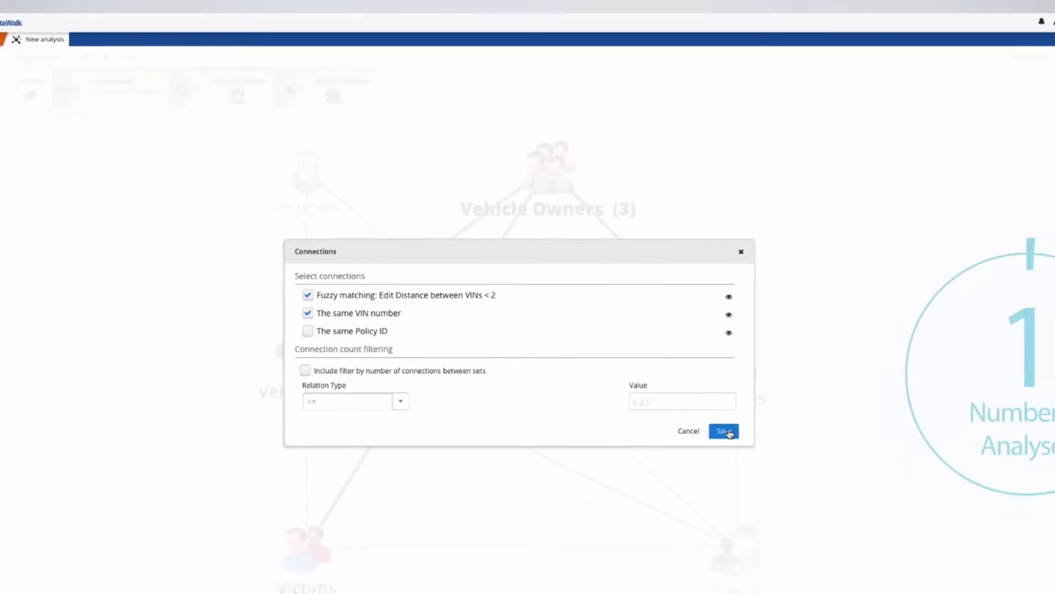
{"action": "left_click", "coordinate": [723, 431]}
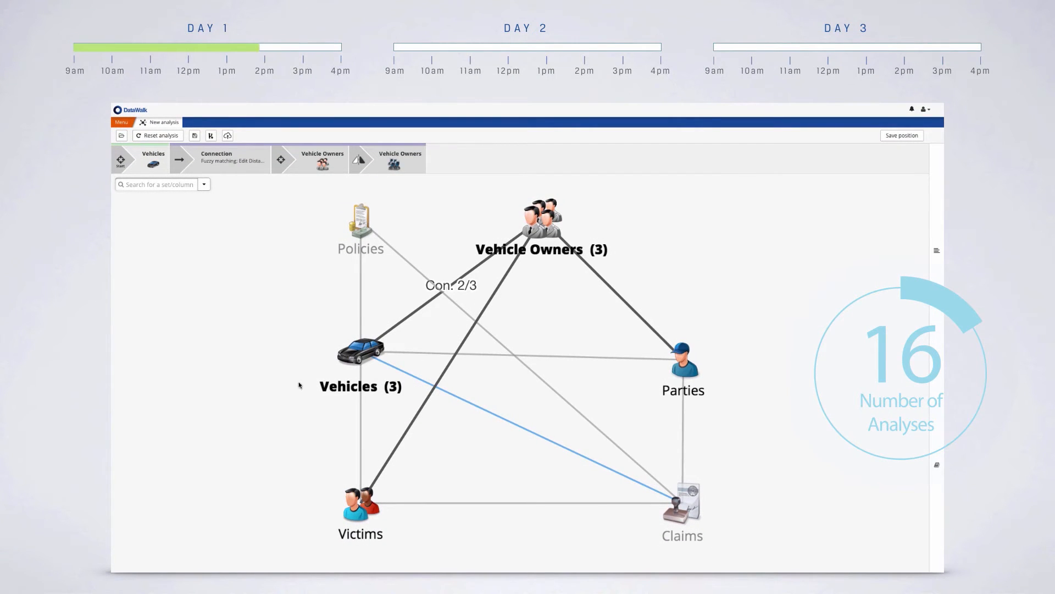
{"action": "mouse_move", "coordinate": [632, 288]}
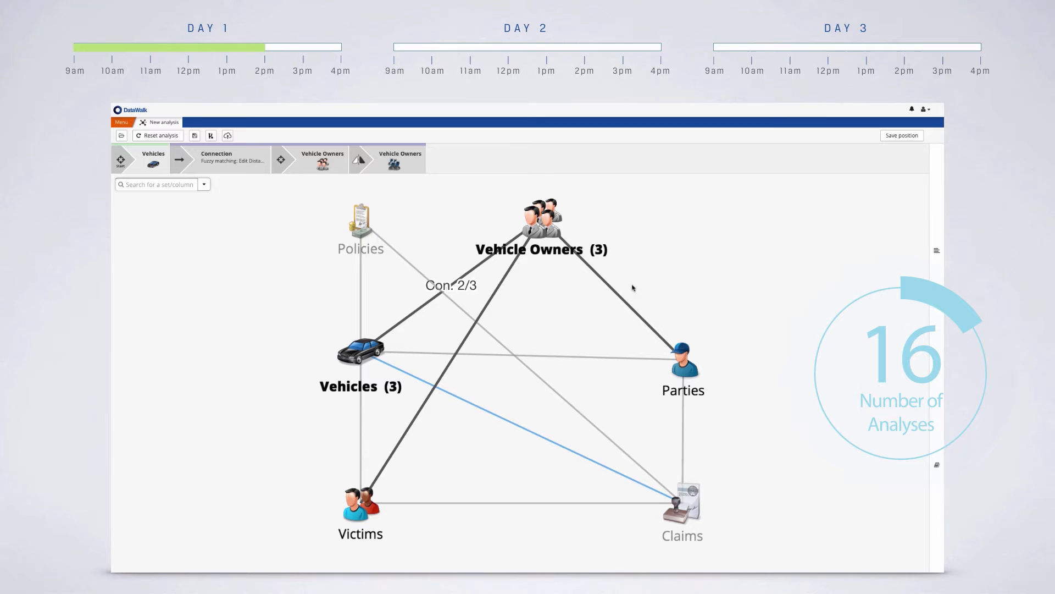
{"action": "mouse_move", "coordinate": [624, 285]}
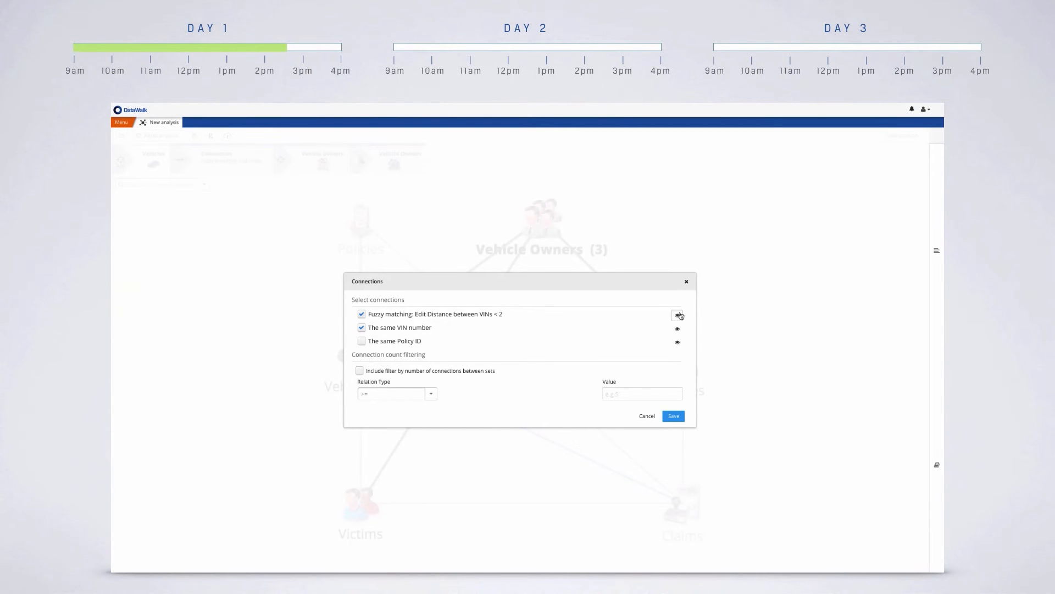
{"action": "left_click", "coordinate": [673, 416]}
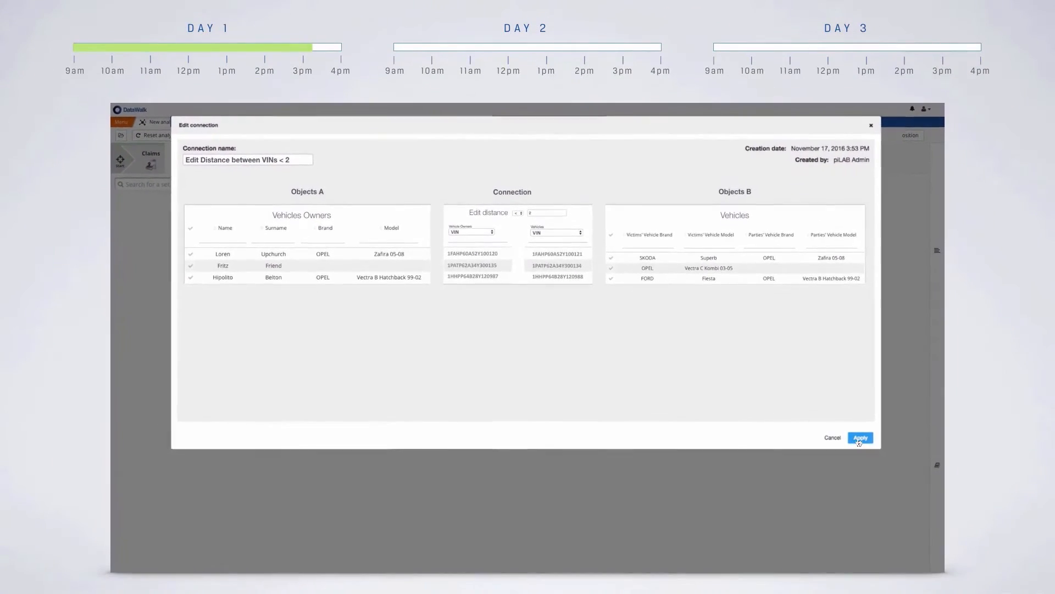
{"action": "left_click", "coordinate": [860, 437]}
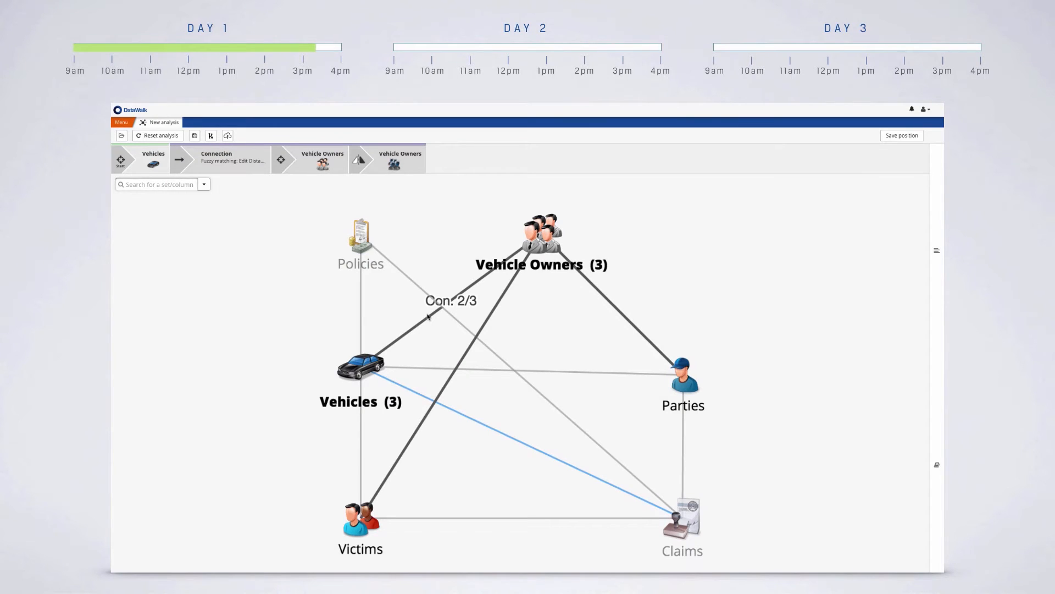
{"action": "mouse_move", "coordinate": [434, 317]}
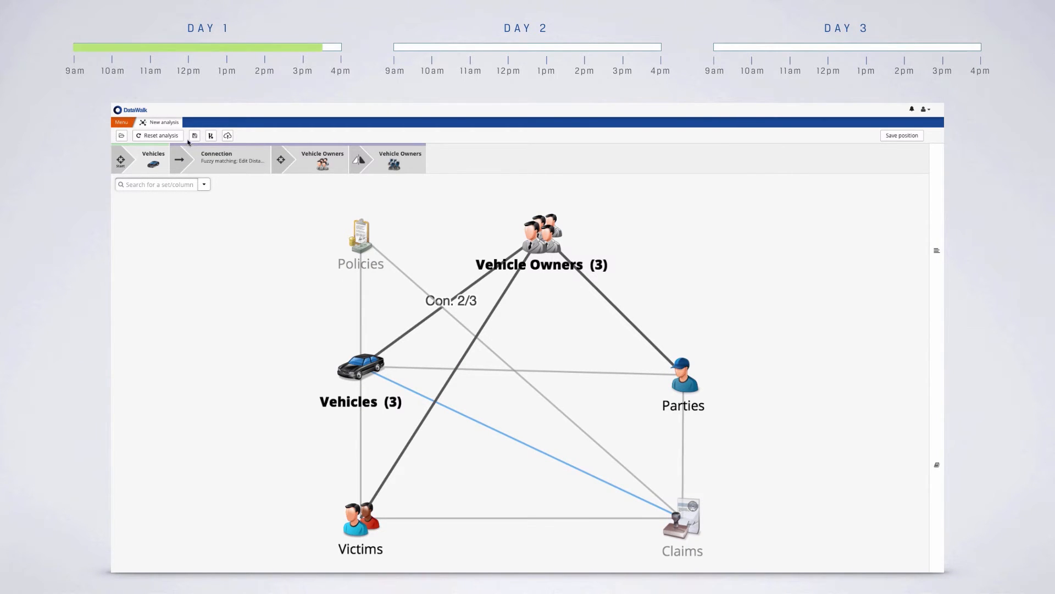
Step: Reset the analysis, filter Vehicles to production-year gap ≥ 10, and filter Claims by days to policy end (4)
{"action": "left_click", "coordinate": [161, 135]}
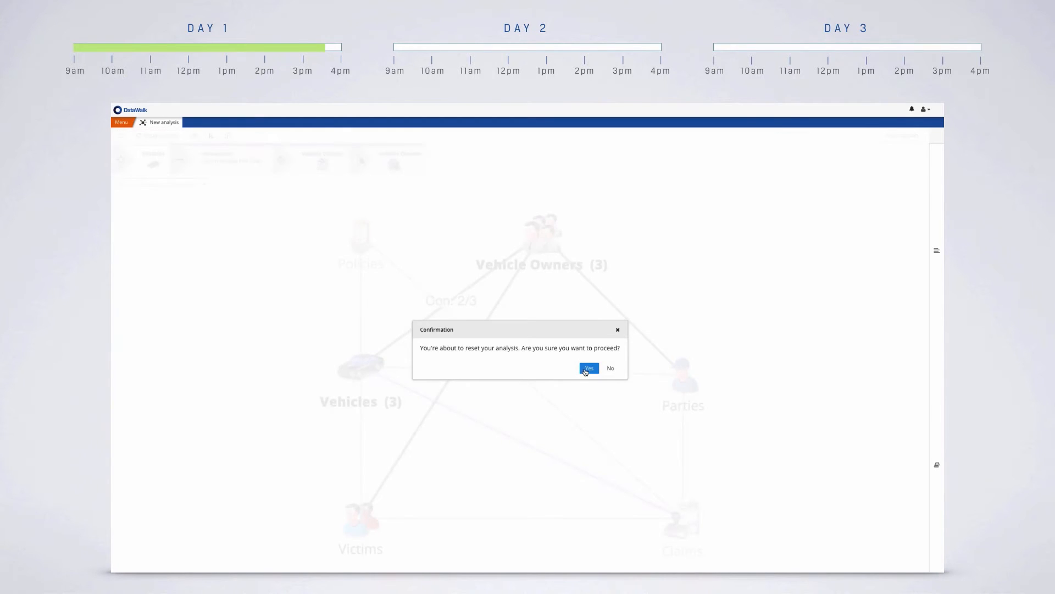
{"action": "left_click", "coordinate": [587, 367]}
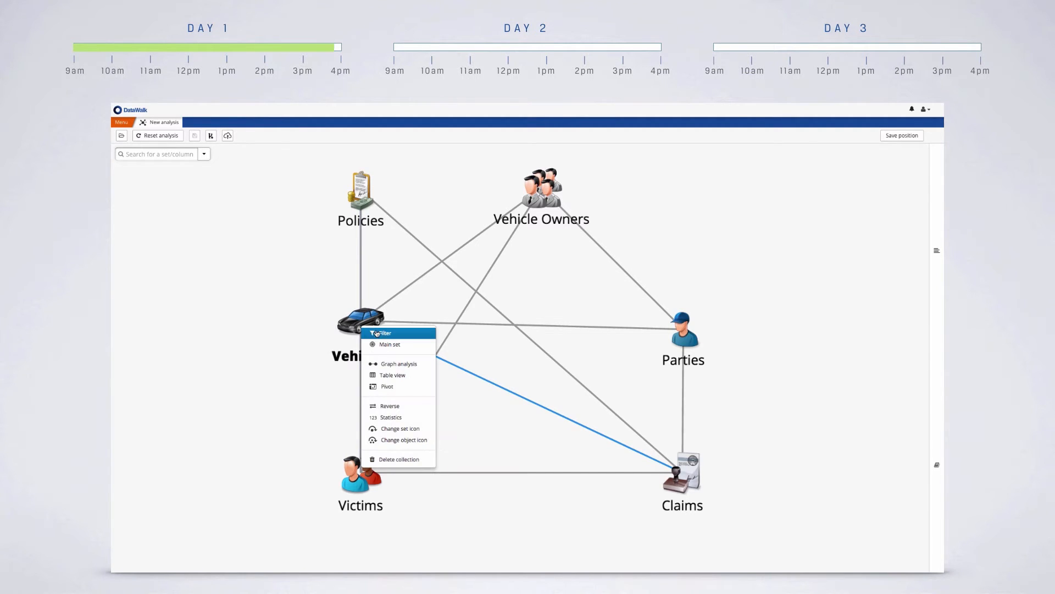
{"action": "left_click", "coordinate": [383, 333]}
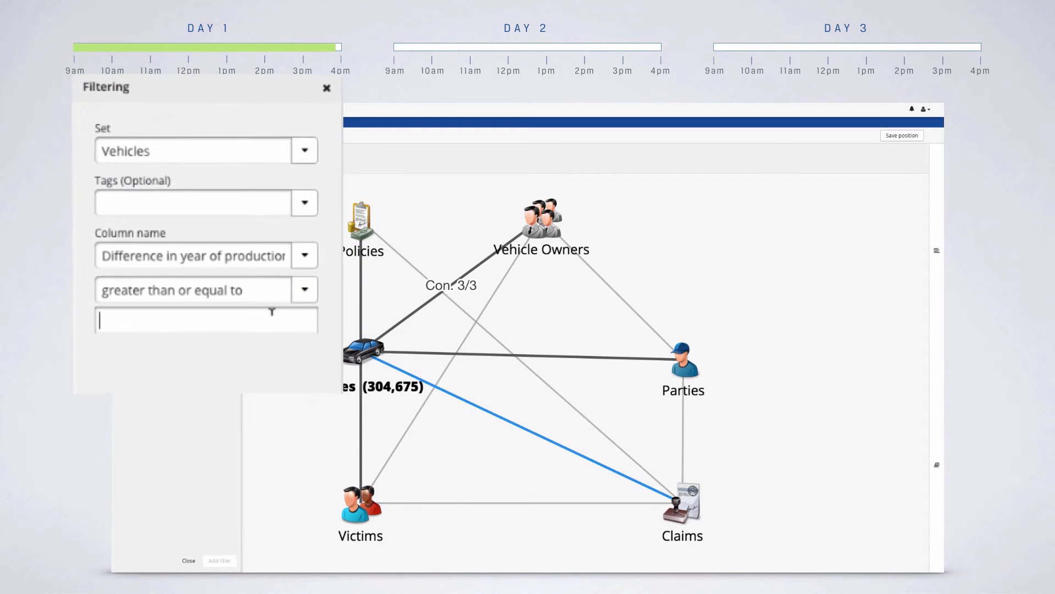
{"action": "type", "text": "10"}
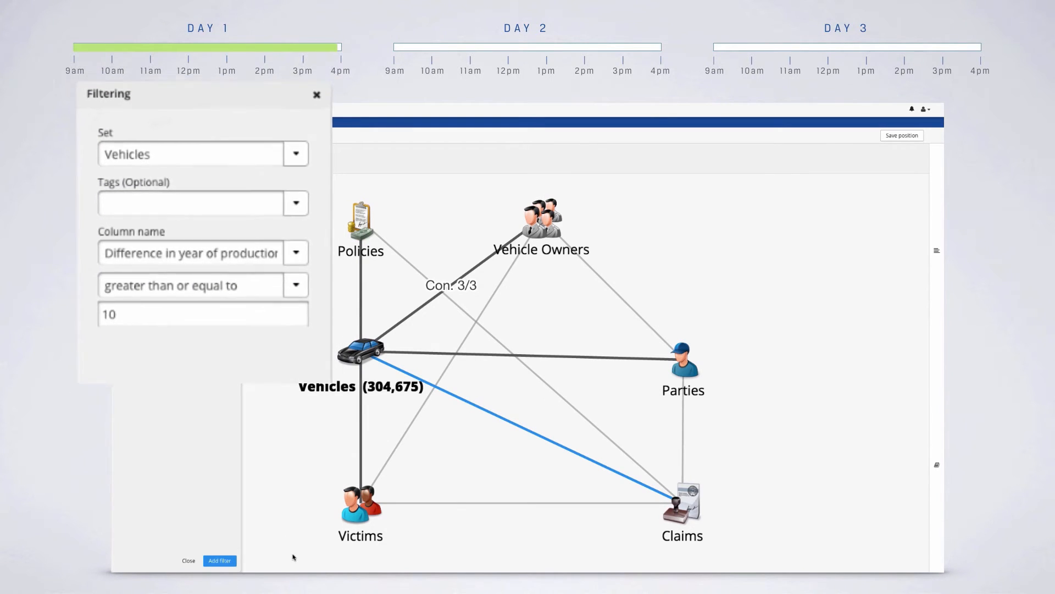
{"action": "left_click", "coordinate": [220, 560]}
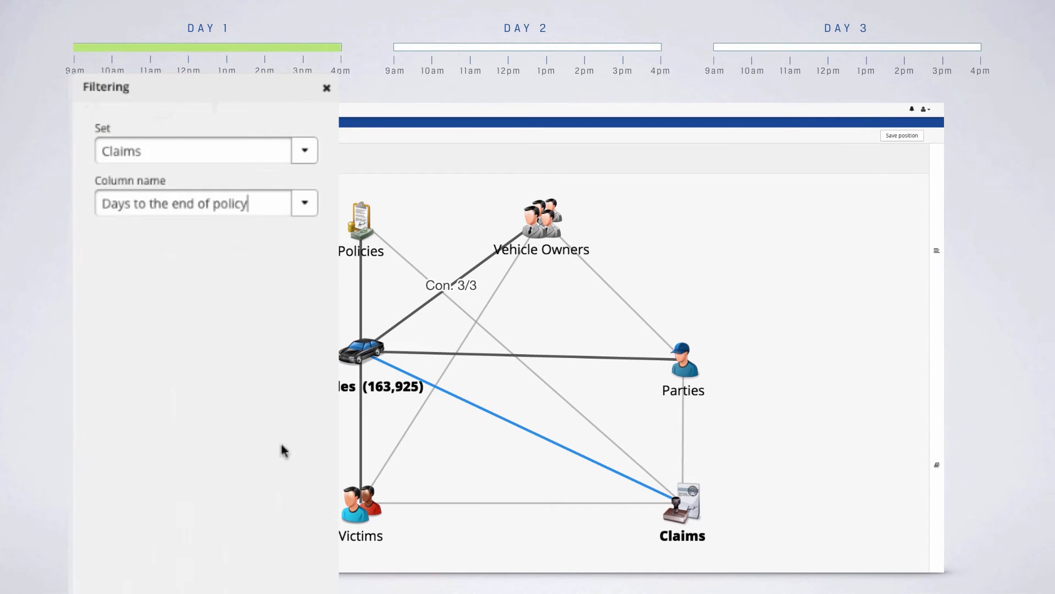
{"action": "type", "text": "4"}
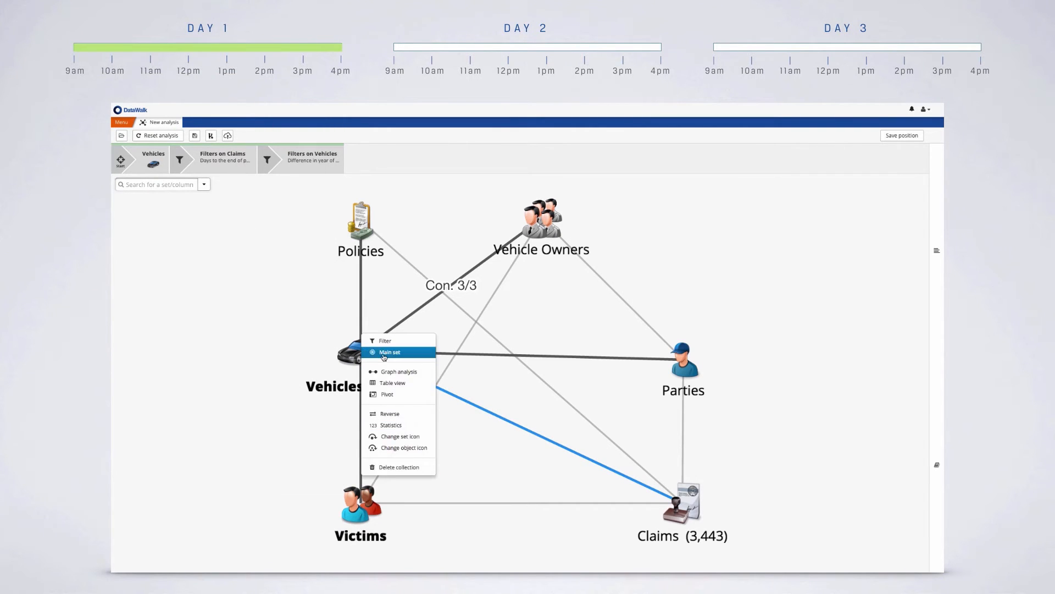
Step: Set the main set and require at least 2 connections, leaving 359 claims
{"action": "left_click", "coordinate": [385, 340]}
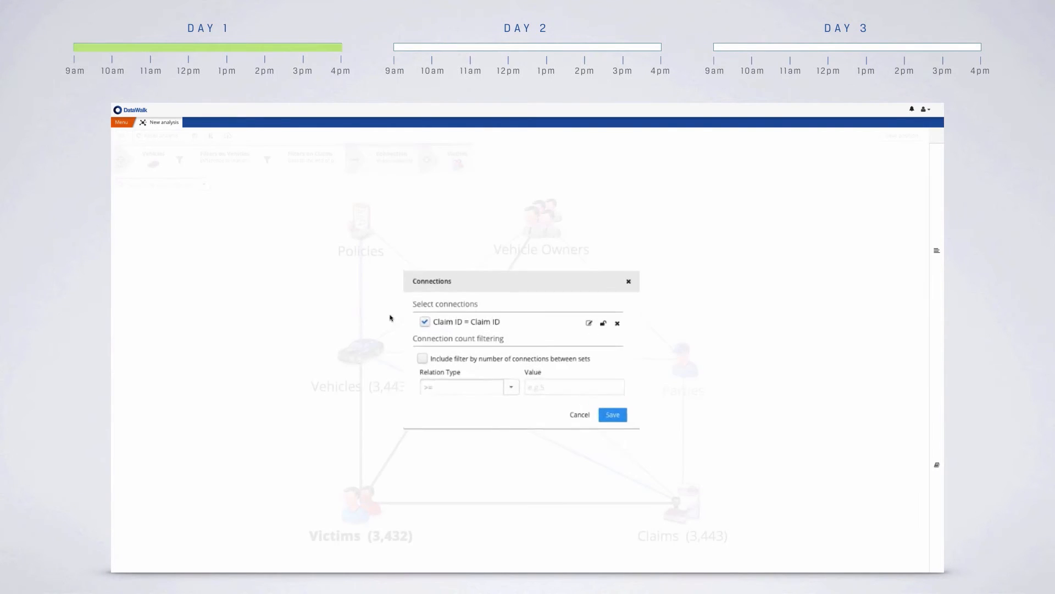
{"action": "type", "text": "2"}
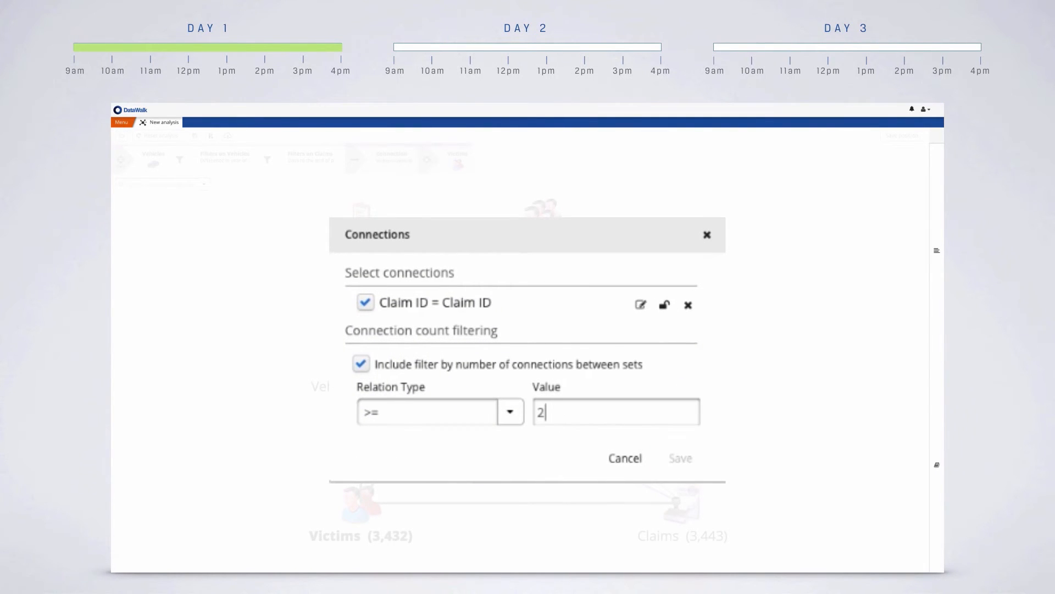
{"action": "left_click", "coordinate": [680, 458]}
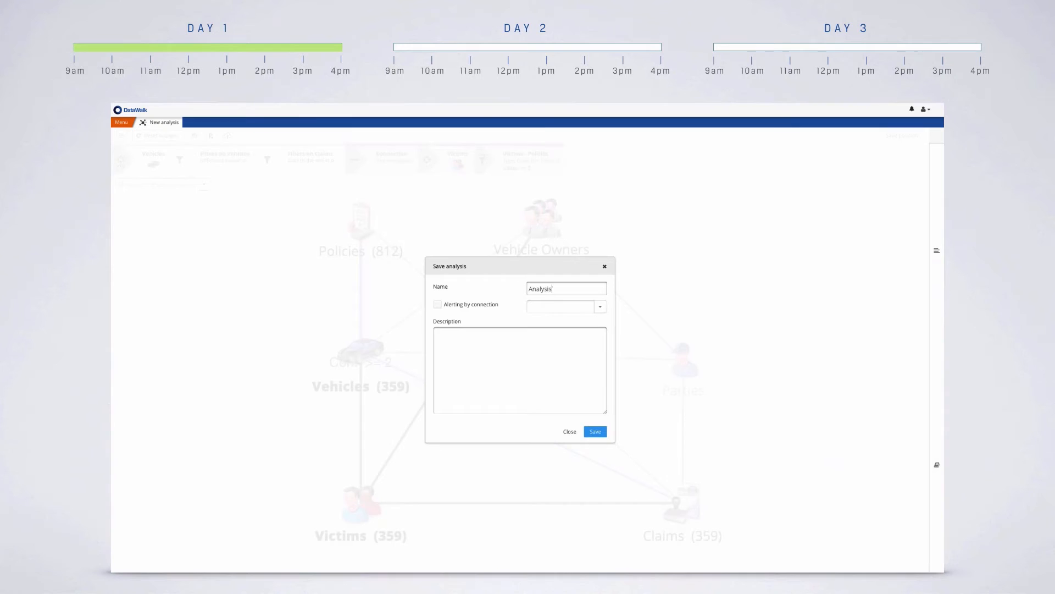
Step: Save the filtered analysis in the Save analysis dialog
{"action": "left_click", "coordinate": [594, 431]}
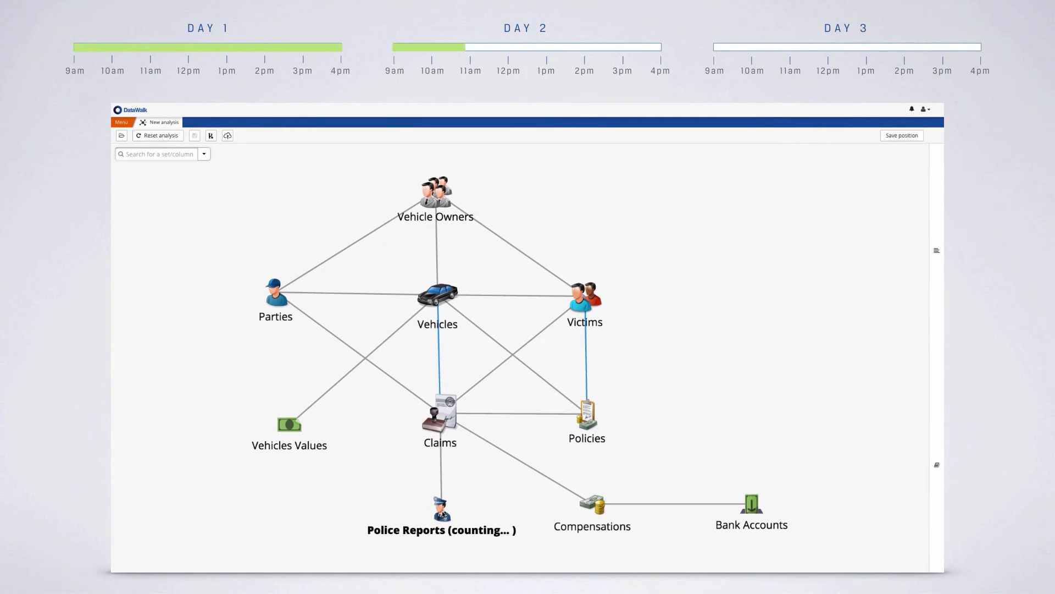
Step: Reopen 'Analysis - day 1' on the expanded network, showing 3,443 vehicles and claims
{"action": "left_click", "coordinate": [440, 413]}
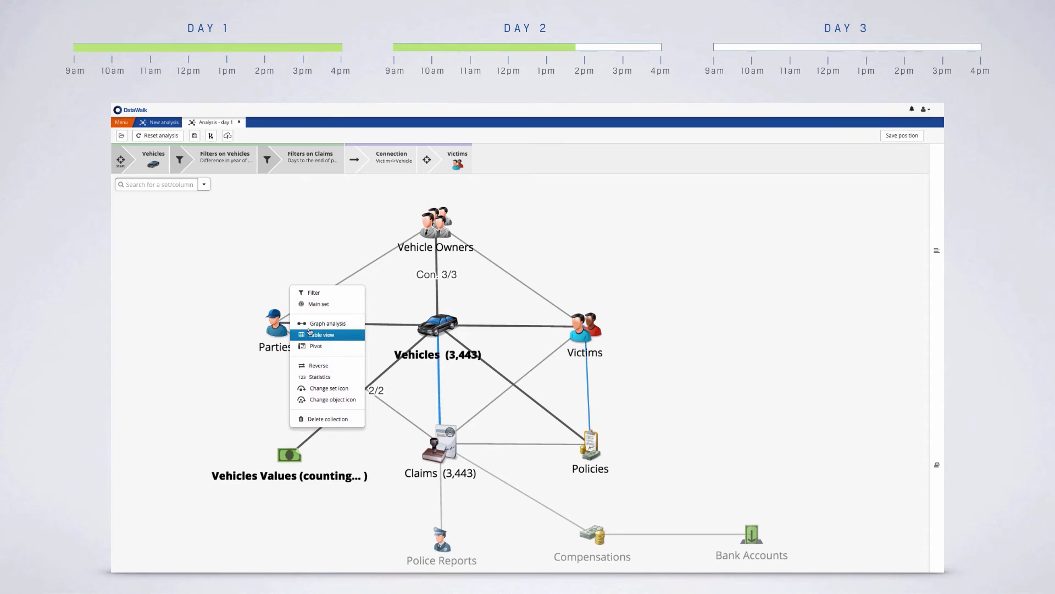
Step: Filter Vehicles Values to Difference in value - % >= 50000, then open Graph analysis
{"action": "left_click", "coordinate": [314, 292]}
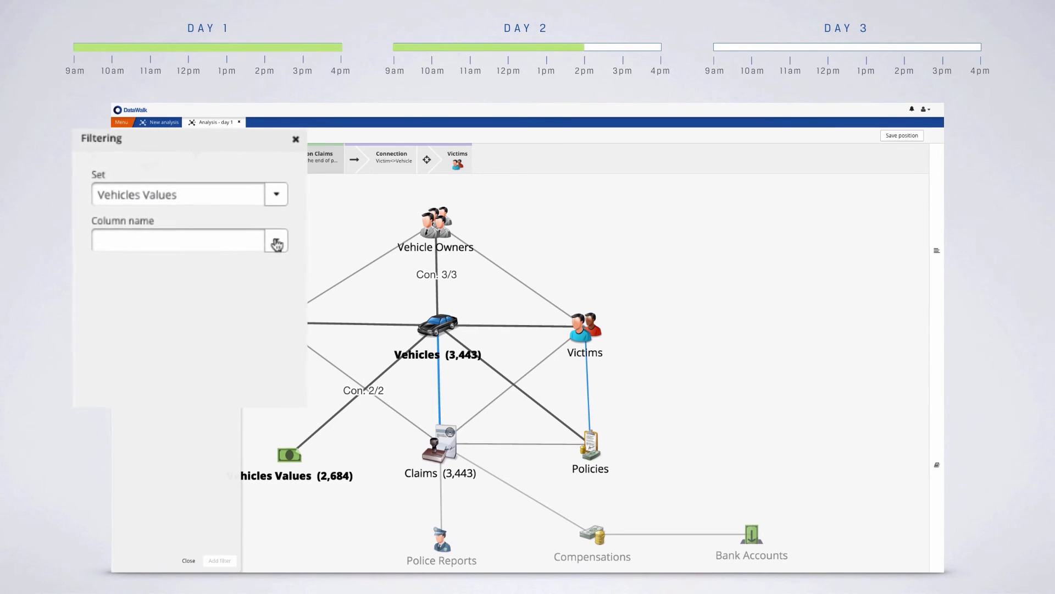
{"action": "left_click", "coordinate": [179, 240]}
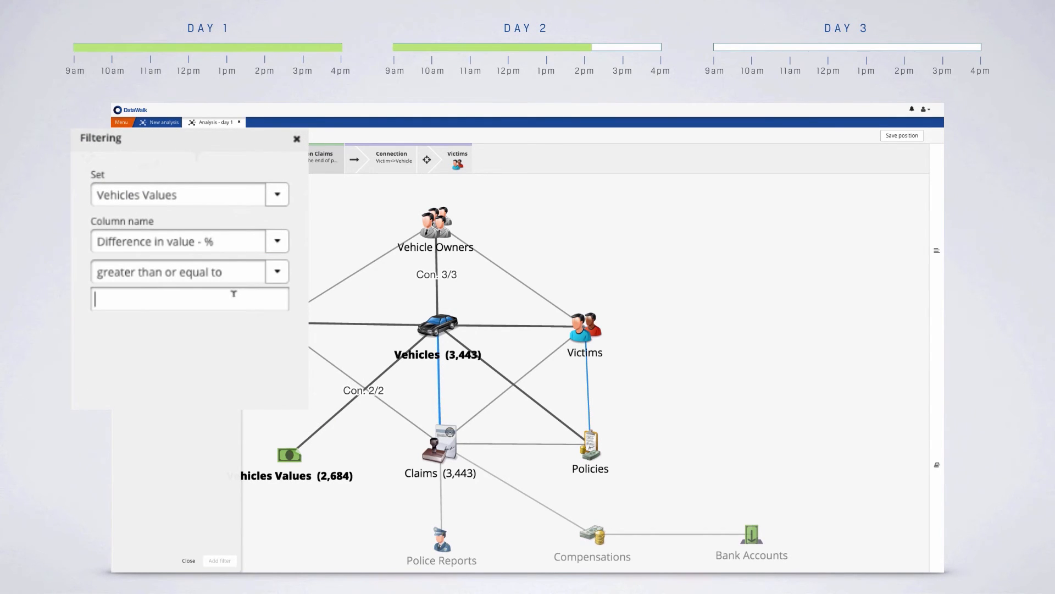
{"action": "type", "text": "50000"}
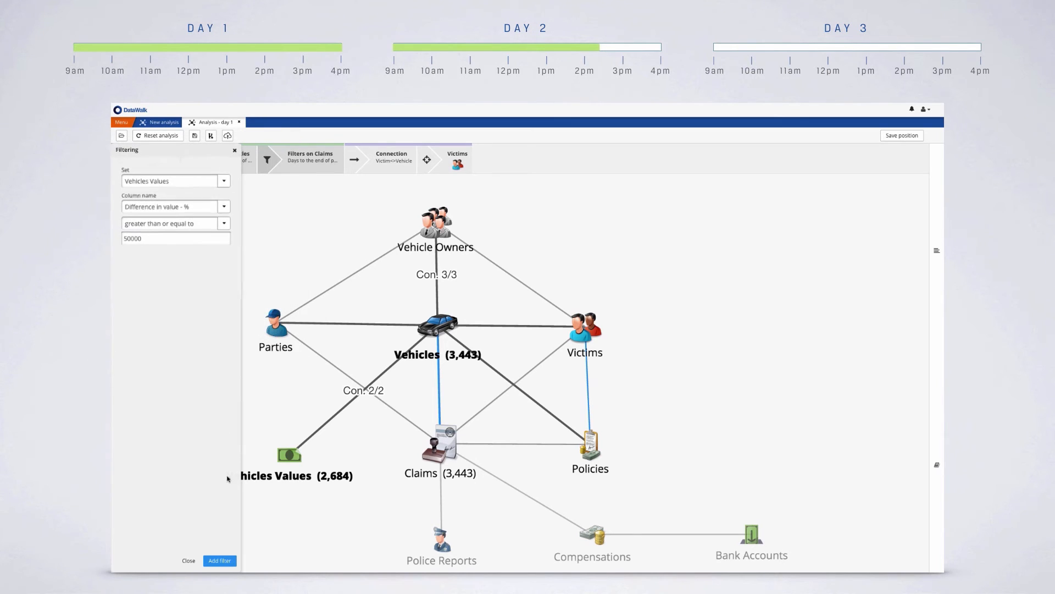
{"action": "left_click", "coordinate": [188, 560]}
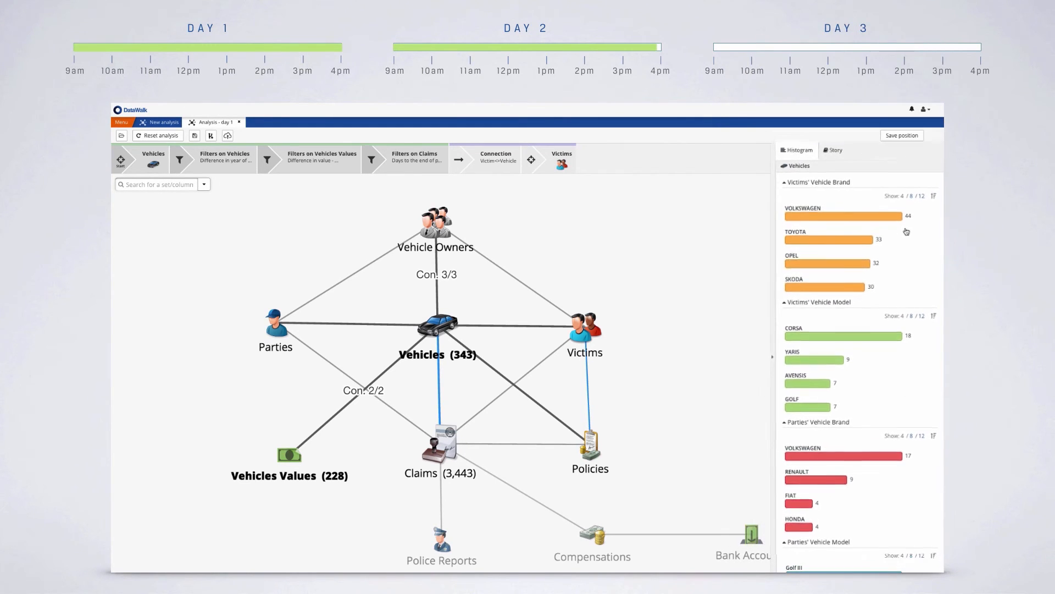
{"action": "left_click", "coordinate": [213, 122]}
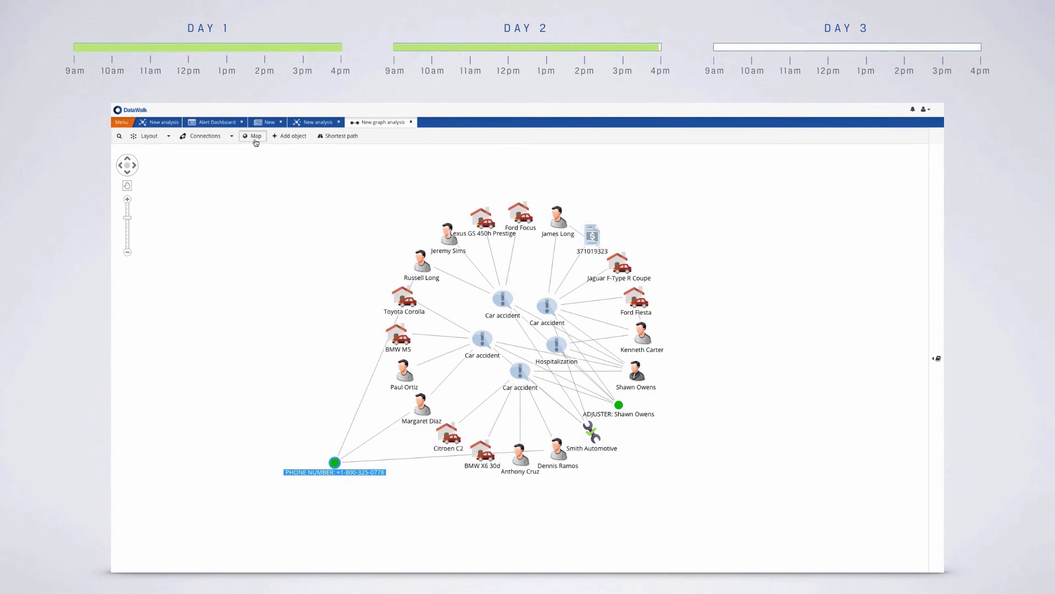
Step: Show the accident network on the map, then start a new full-claims analysis
{"action": "left_click", "coordinate": [255, 135]}
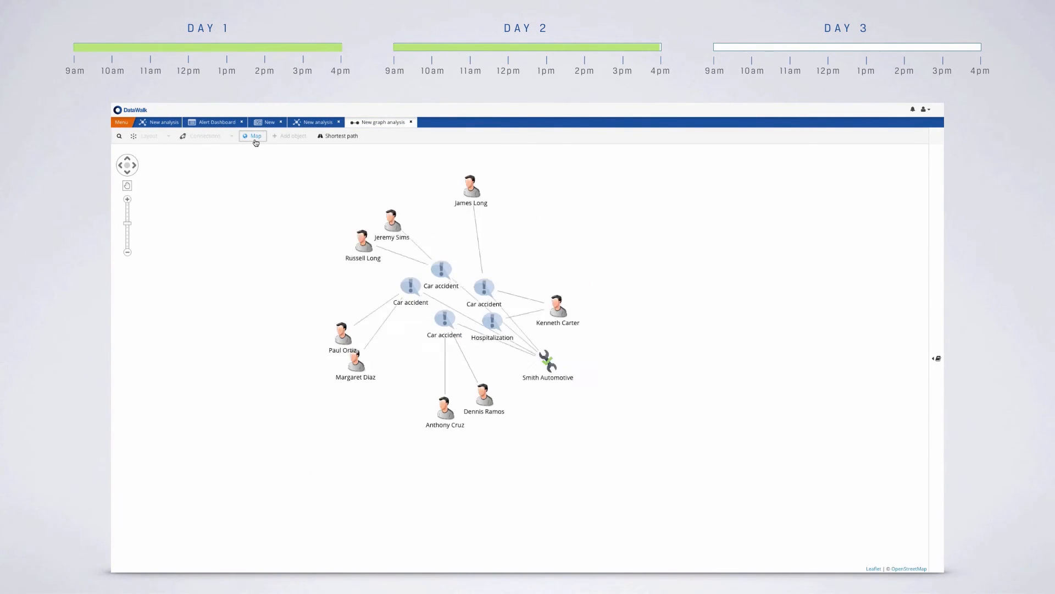
{"action": "left_click", "coordinate": [252, 135]}
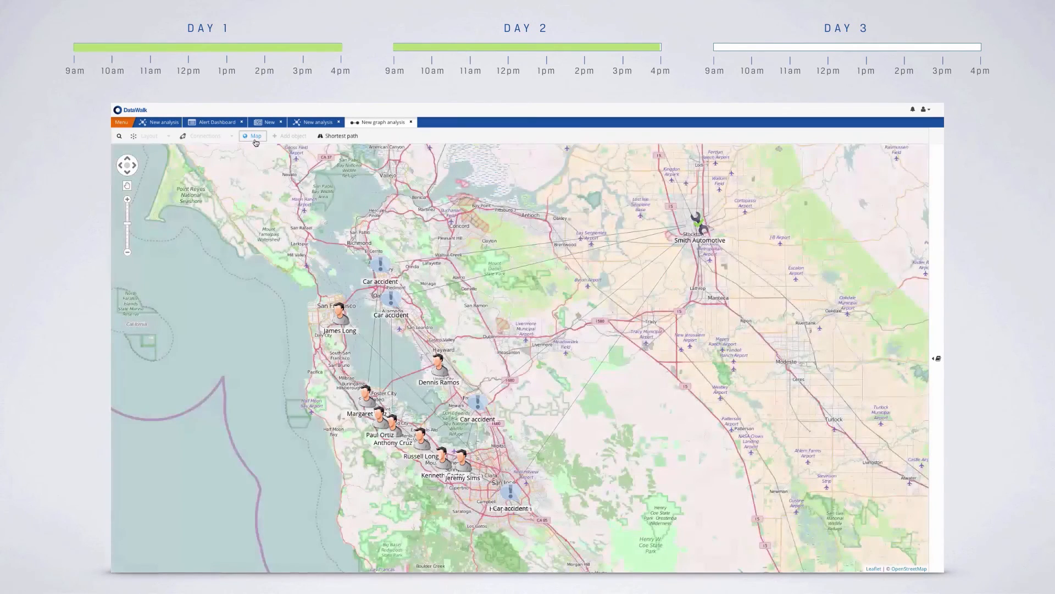
{"action": "left_click", "coordinate": [159, 122]}
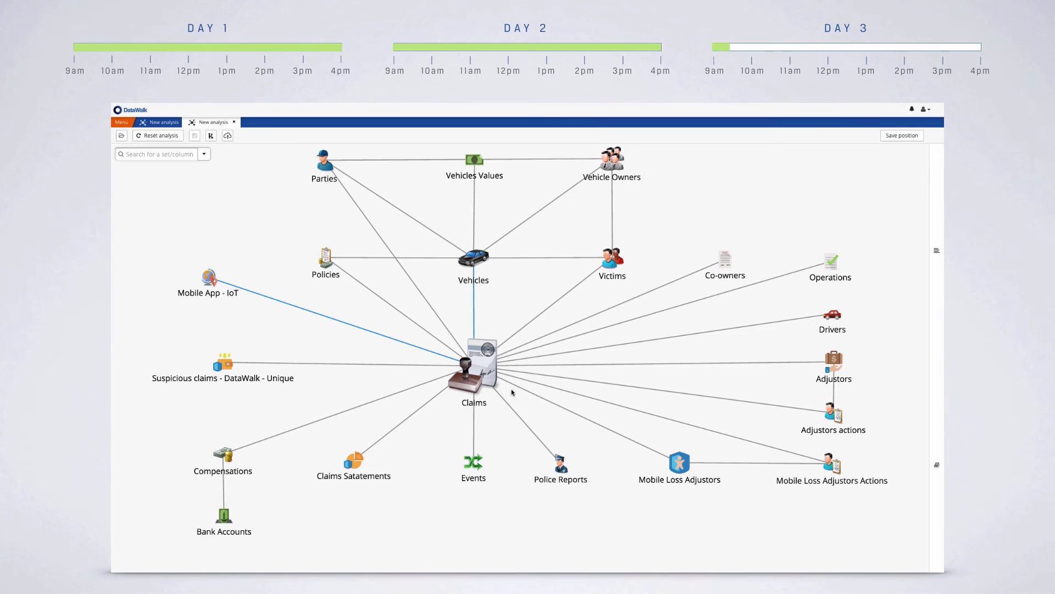
{"action": "mouse_move", "coordinate": [206, 305]}
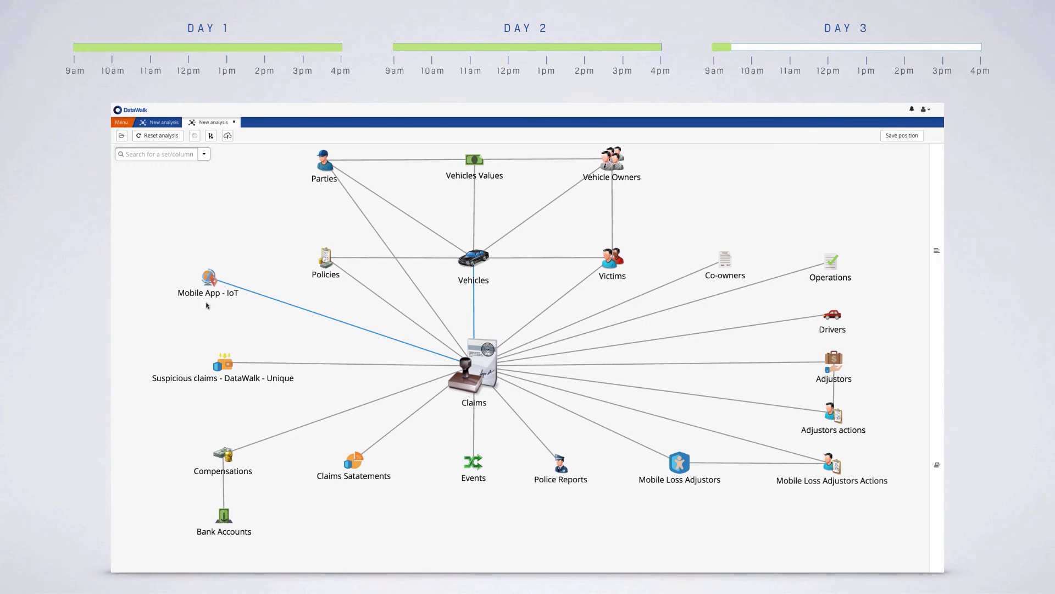
{"action": "mouse_move", "coordinate": [246, 274]}
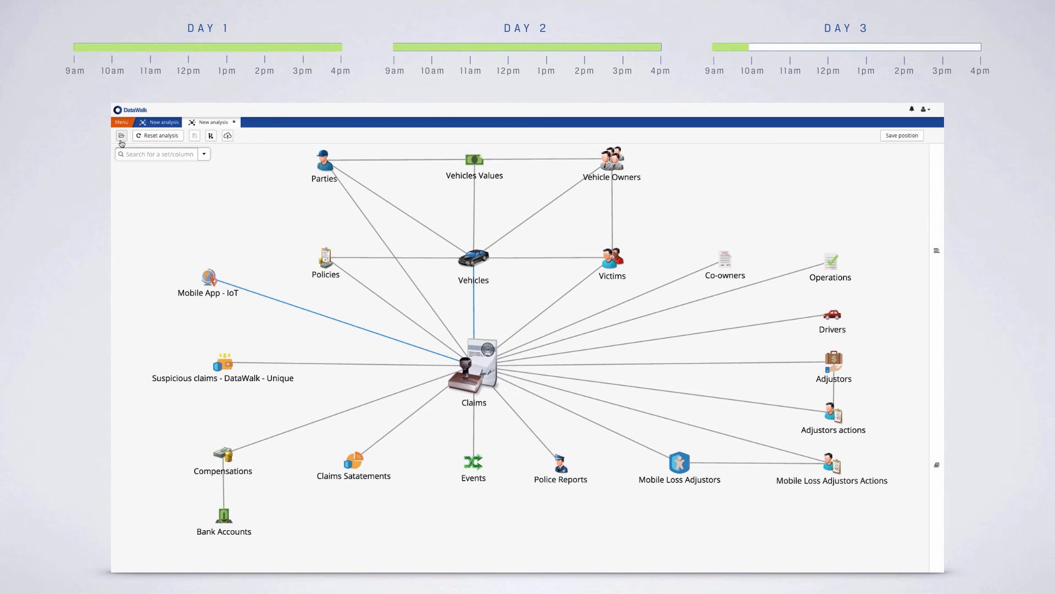
Step: Open the saved 'Analysis 48 - Day 2' from the saved analyses list
{"action": "left_click", "coordinate": [120, 135]}
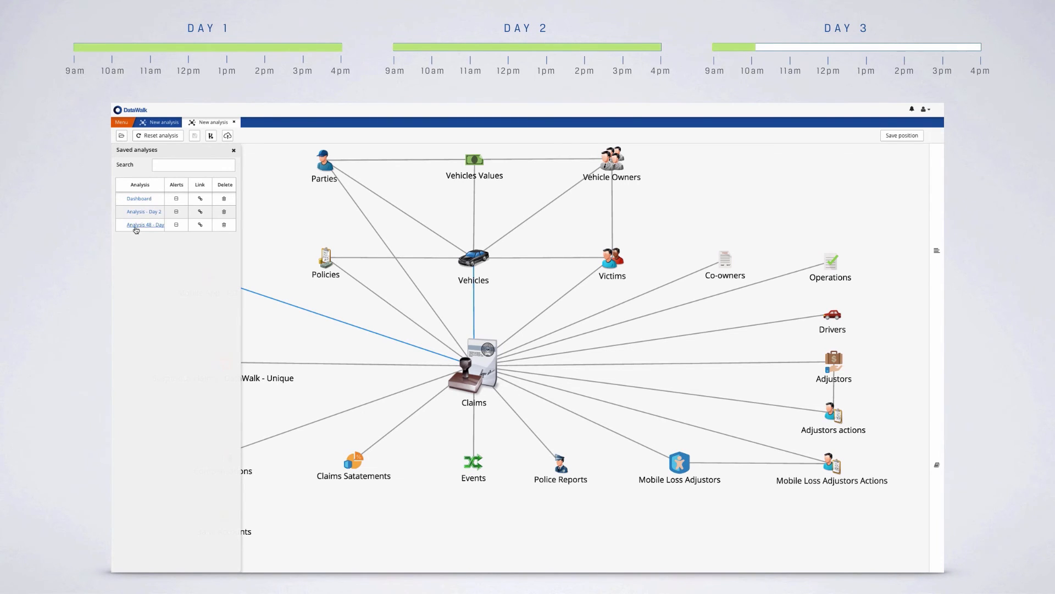
{"action": "left_click", "coordinate": [144, 225]}
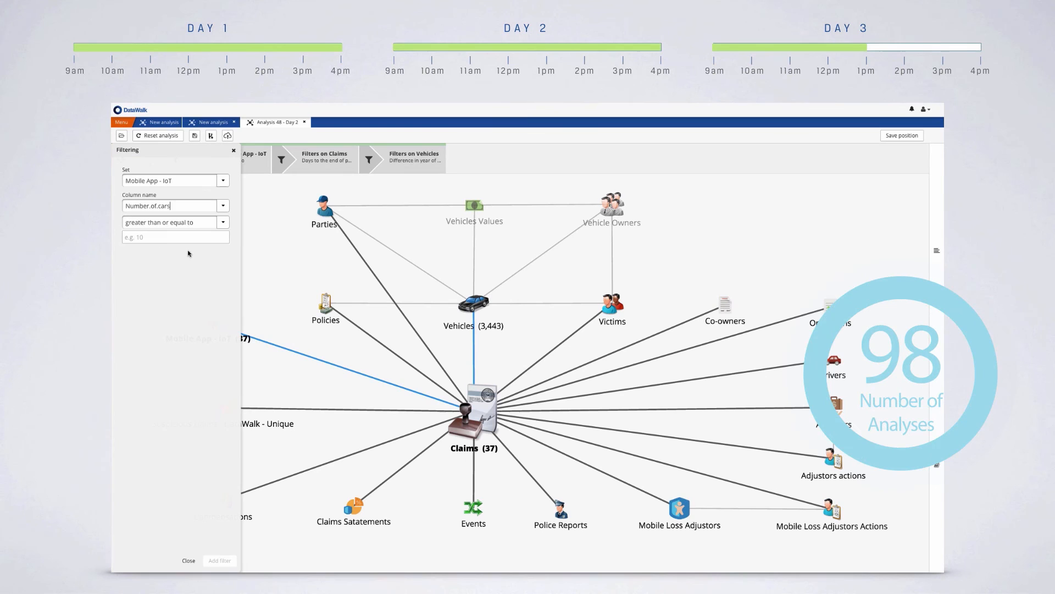
Step: Add a Number.of.cars >= 80 filter and a Police report value filter
{"action": "type", "text": "80"}
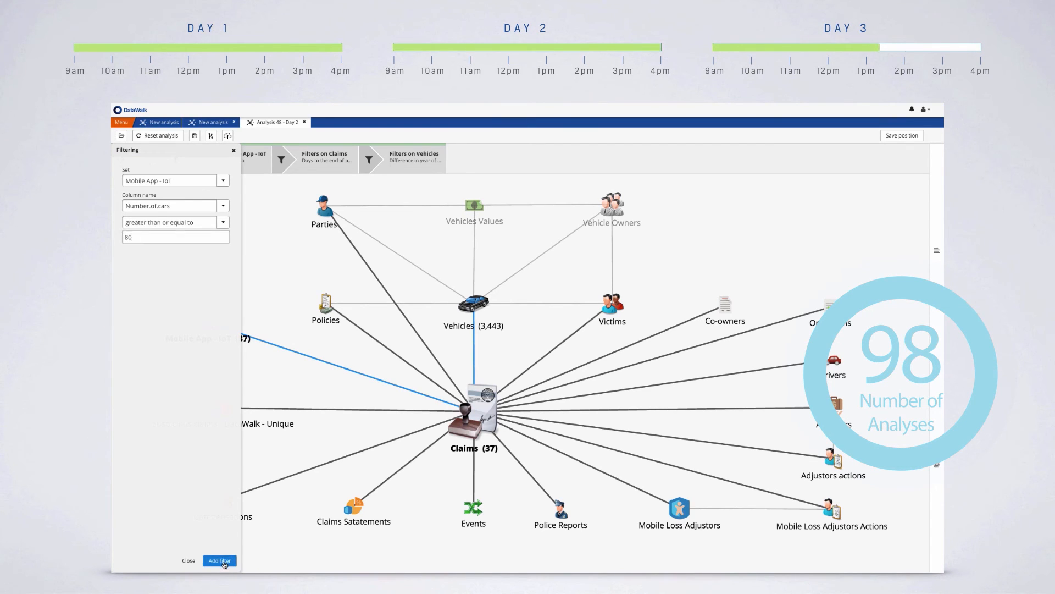
{"action": "left_click", "coordinate": [219, 560]}
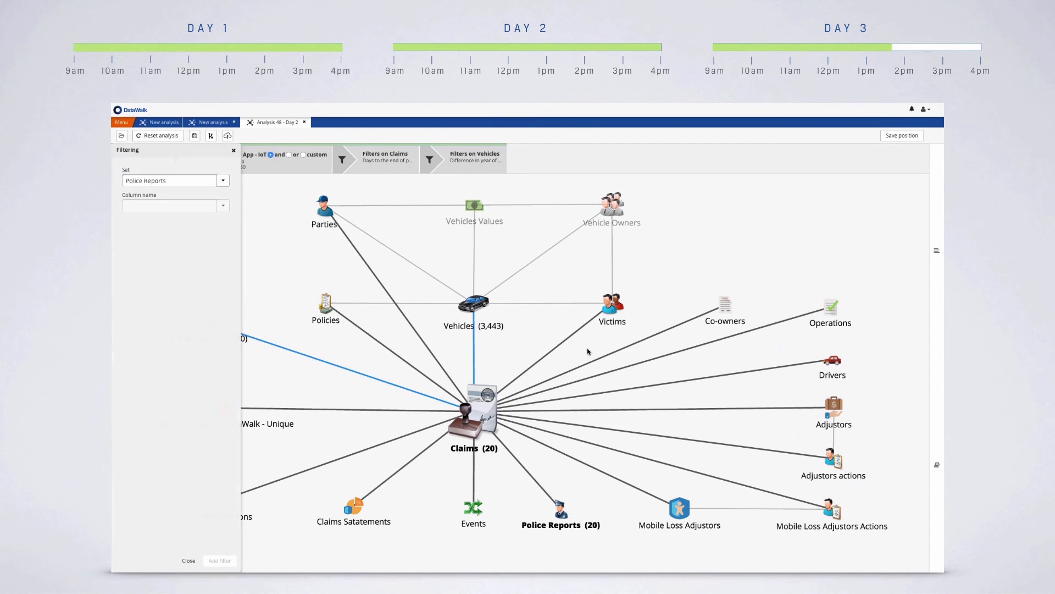
{"action": "left_click", "coordinate": [175, 205]}
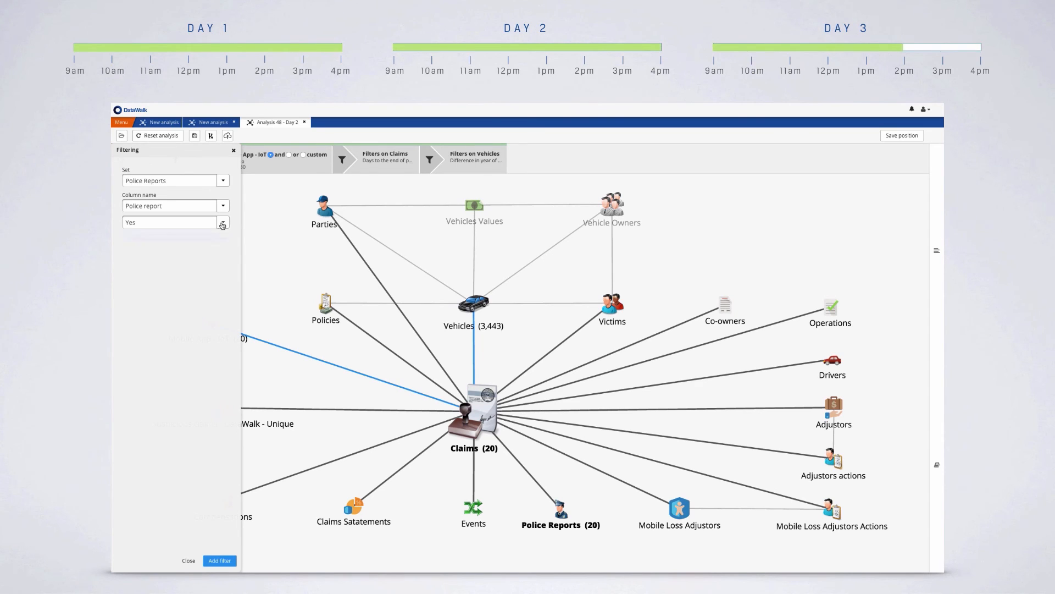
{"action": "left_click", "coordinate": [219, 560]}
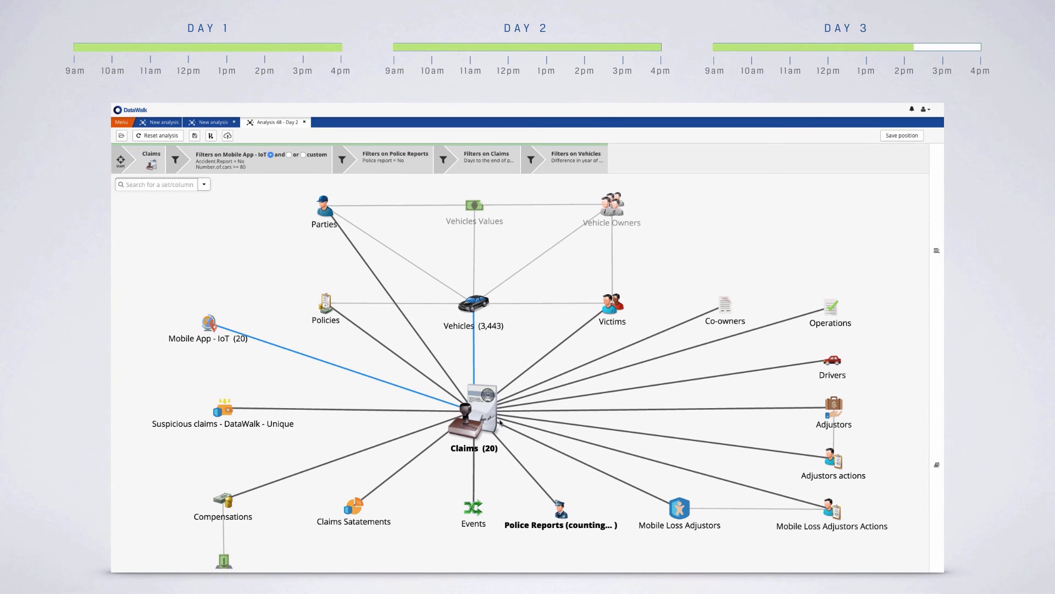